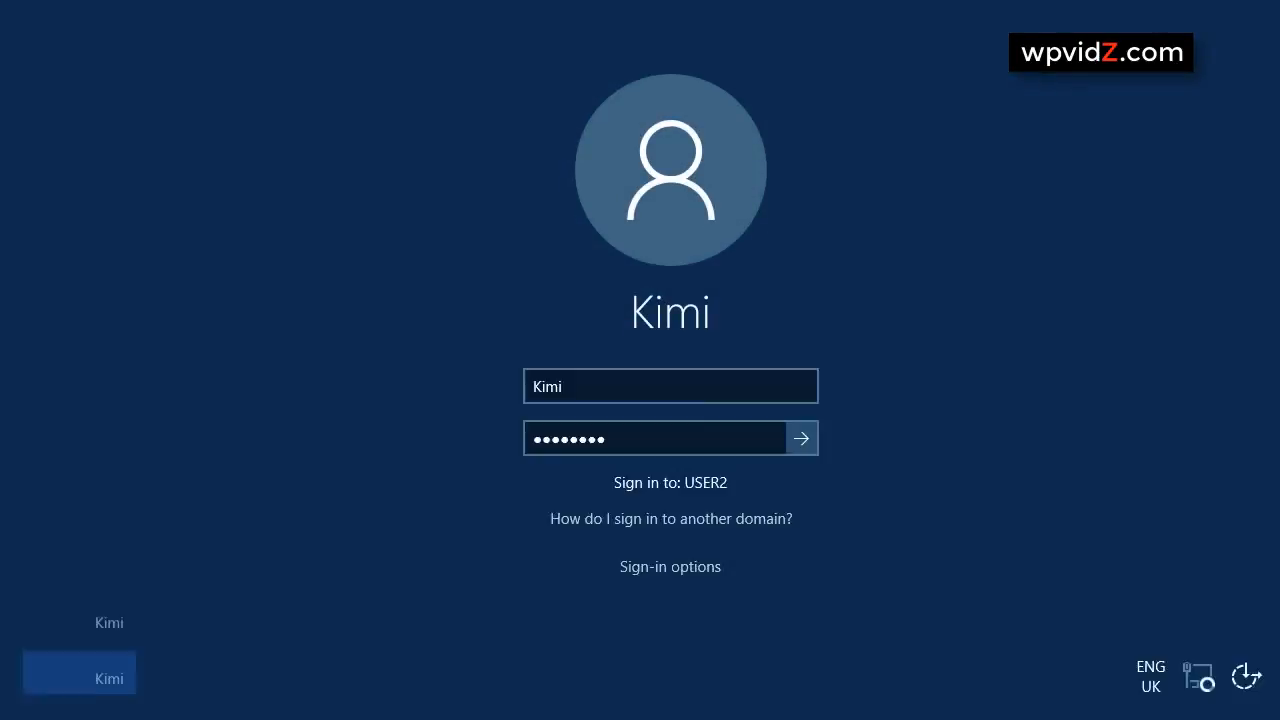
# Sign in as Kimi, then briefly visit the account password settings from Start > Settings > Accounts.
pyautogui.click(800, 438)
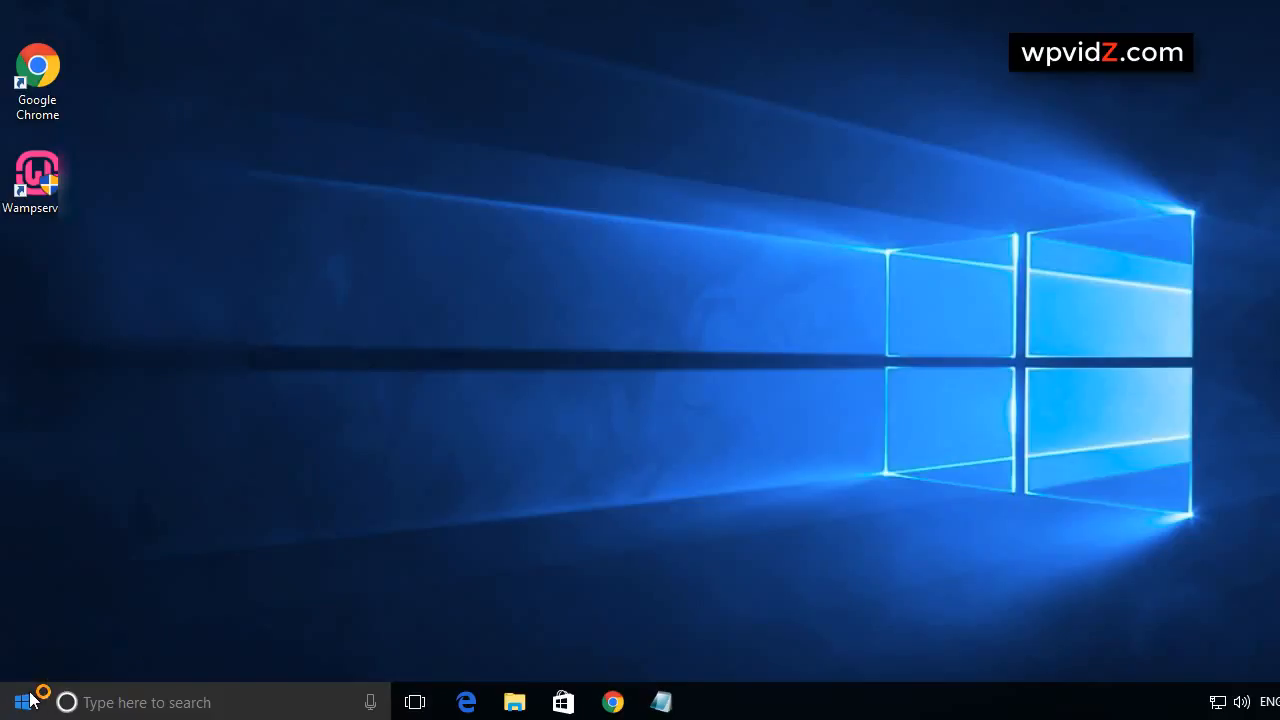
pyautogui.click(16, 700)
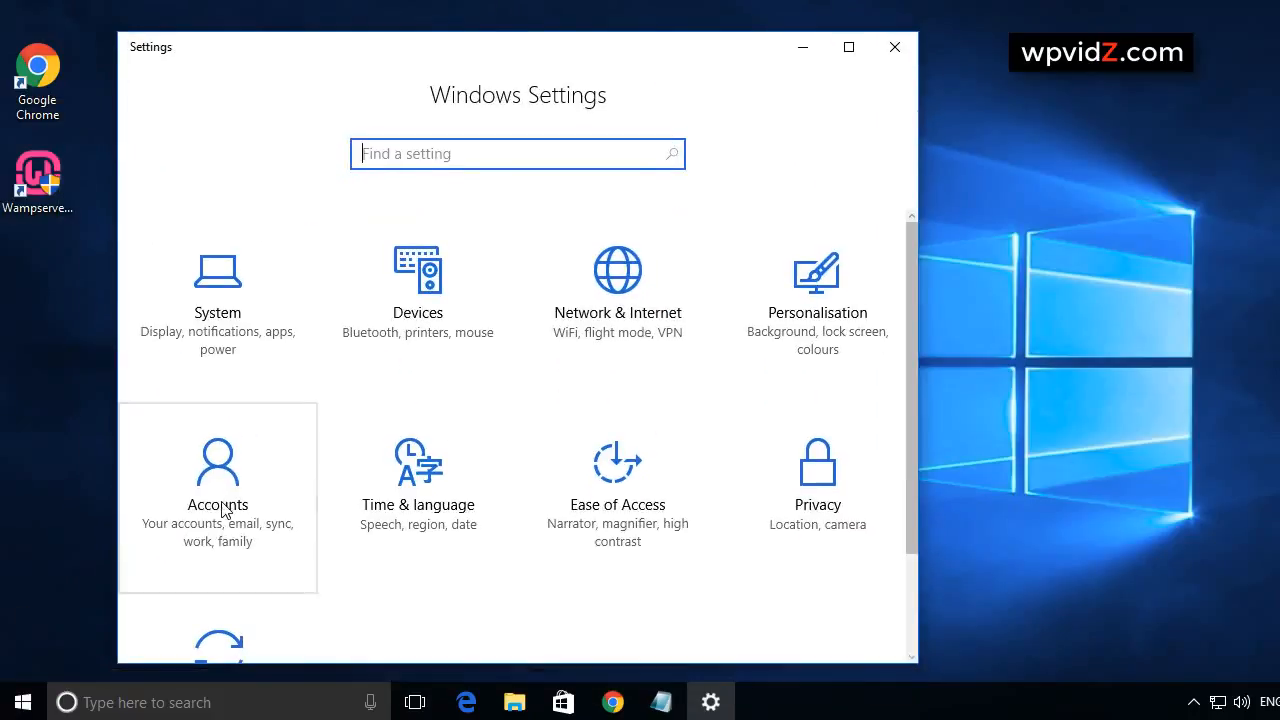
pyautogui.click(216, 480)
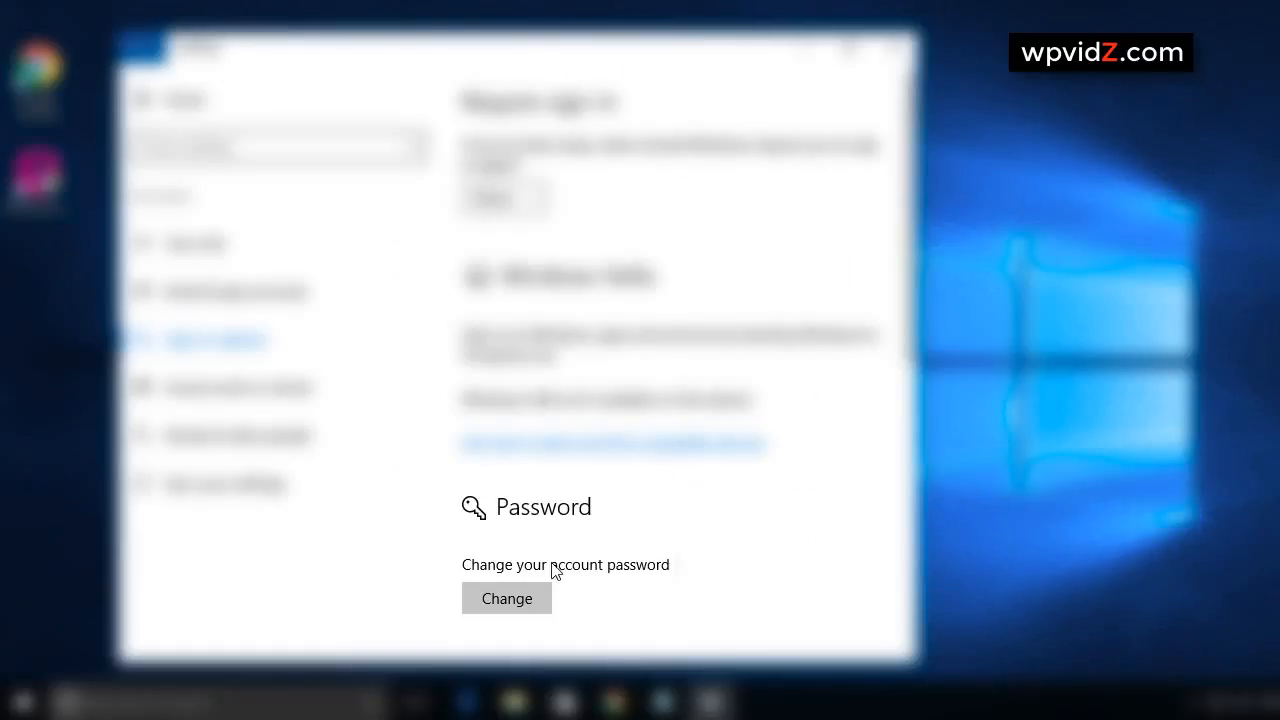
pyautogui.click(506, 598)
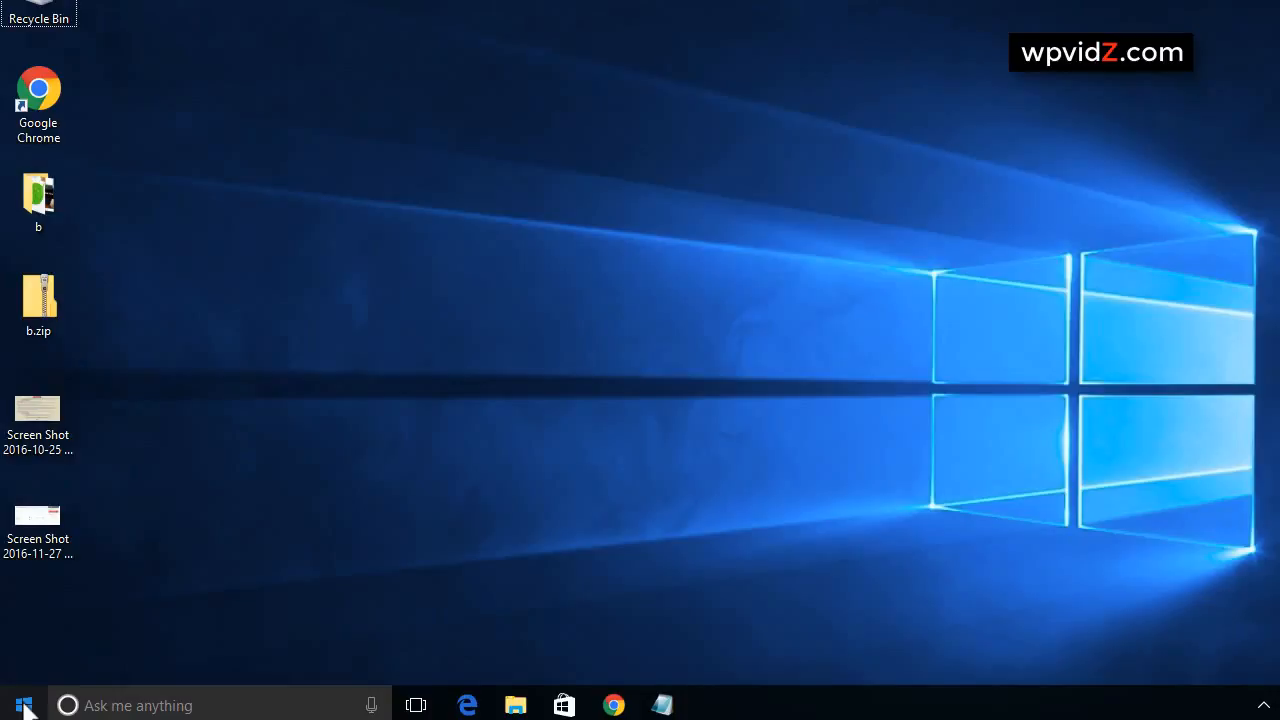
# Reach the Family & other people page under Settings > Accounts for the KIMI administrator account.
pyautogui.click(16, 704)
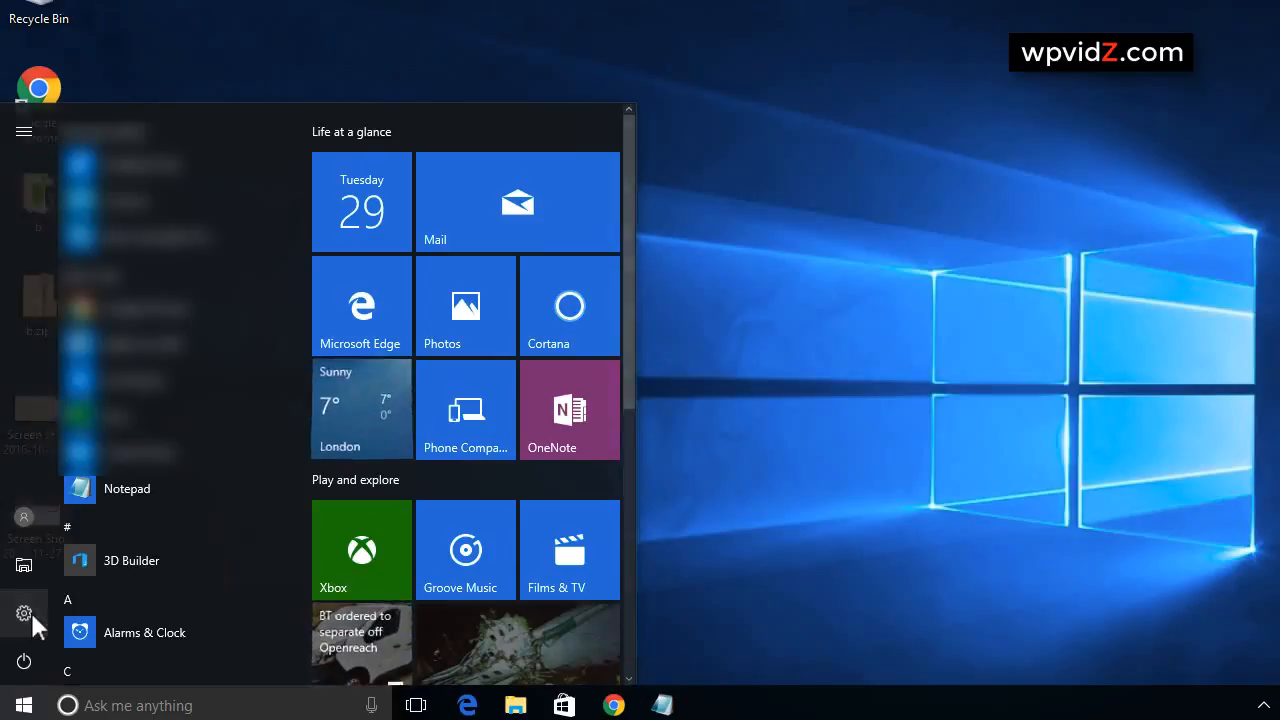
pyautogui.click(24, 612)
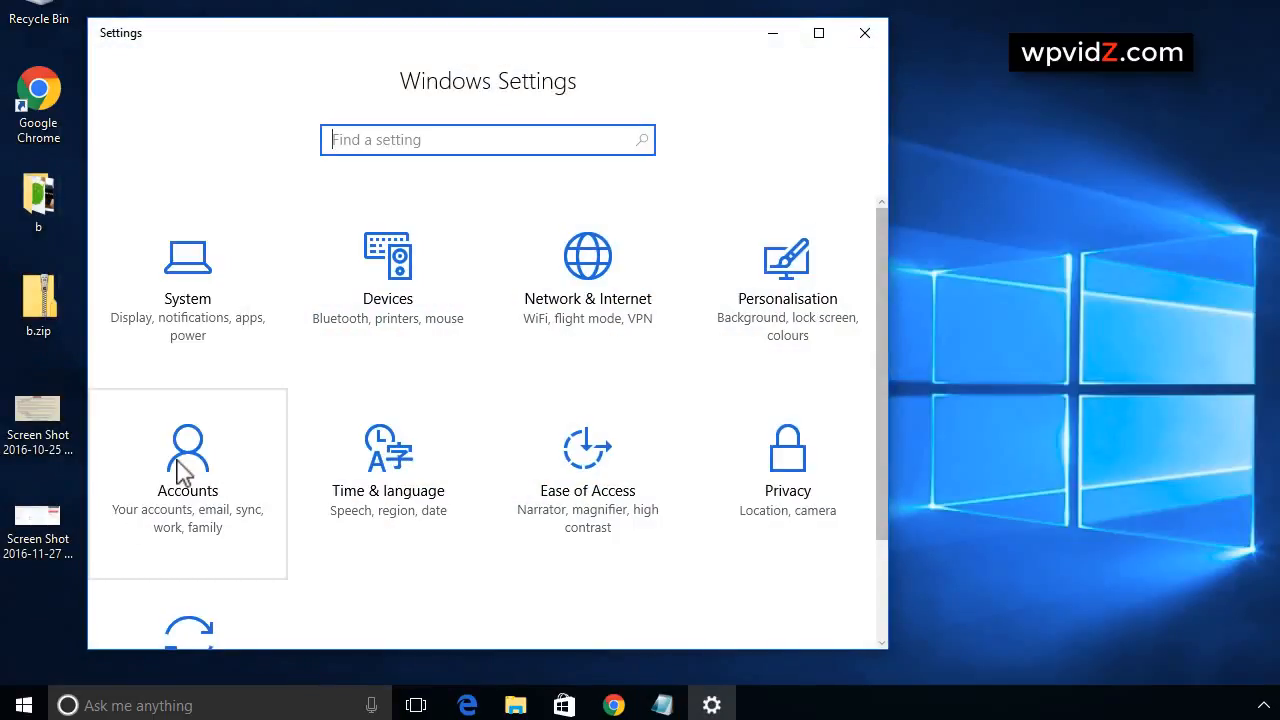
pyautogui.click(188, 460)
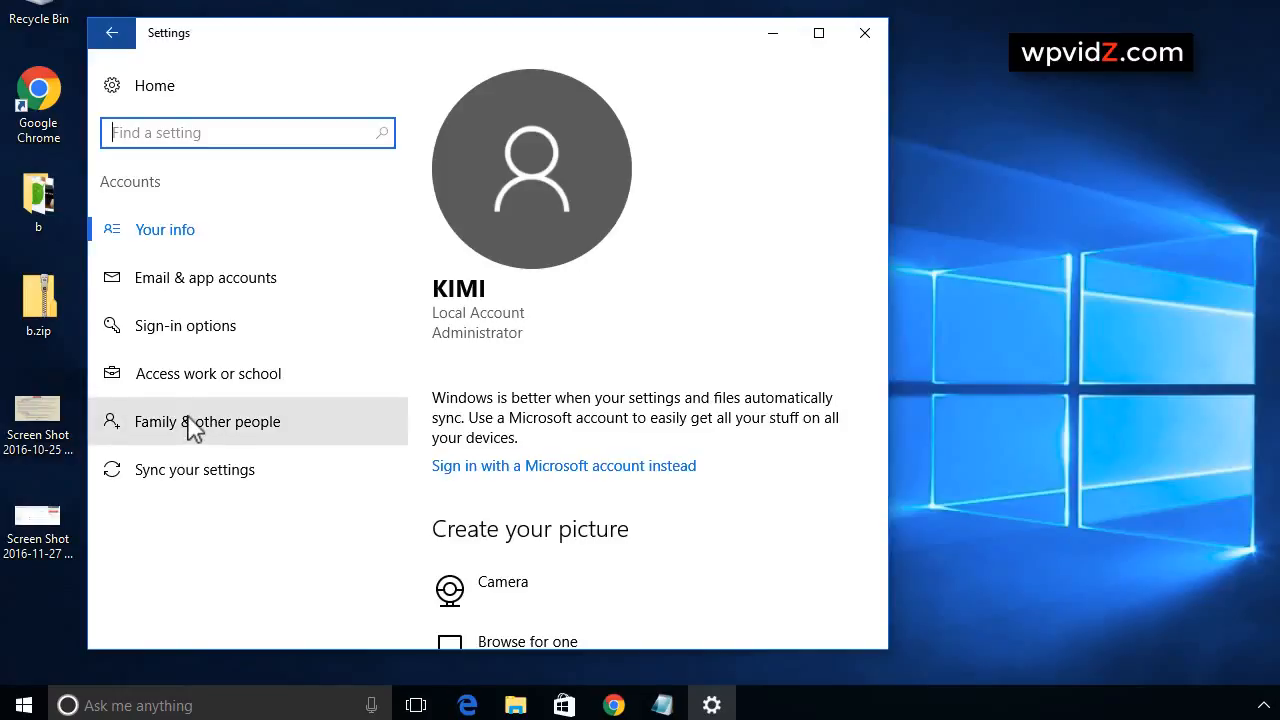
pyautogui.click(208, 420)
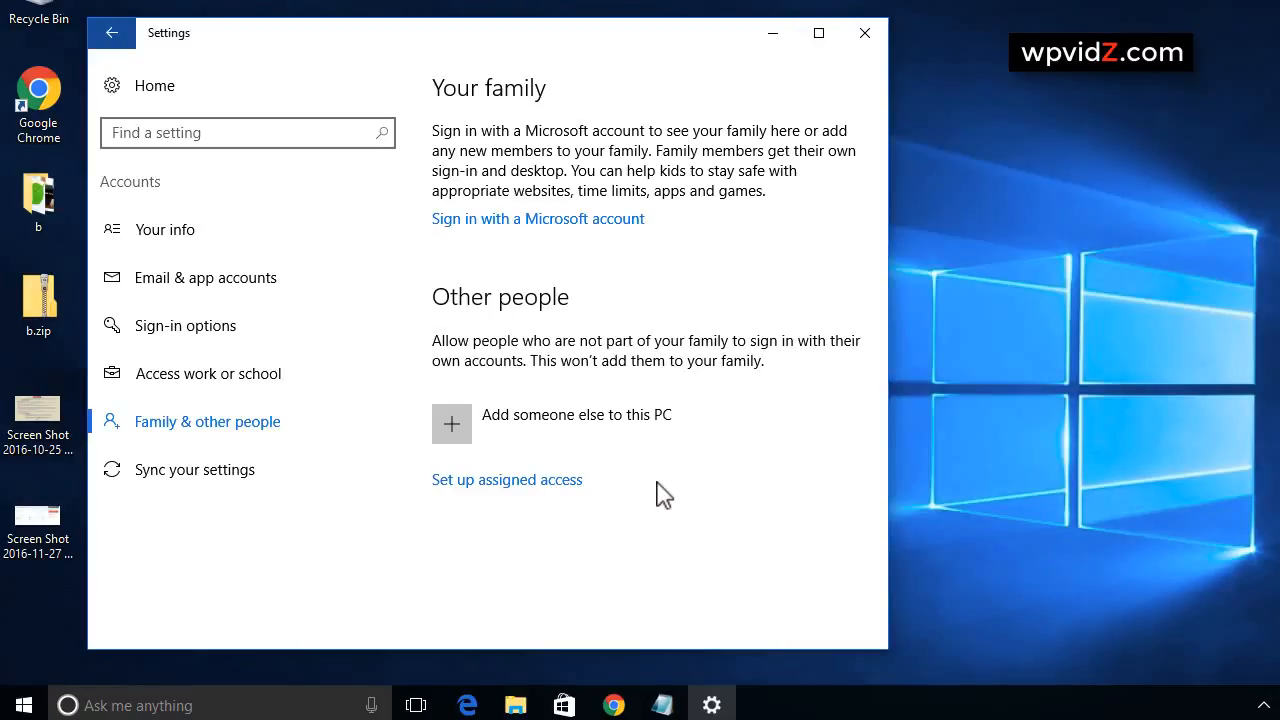
pyautogui.moveTo(650, 440)
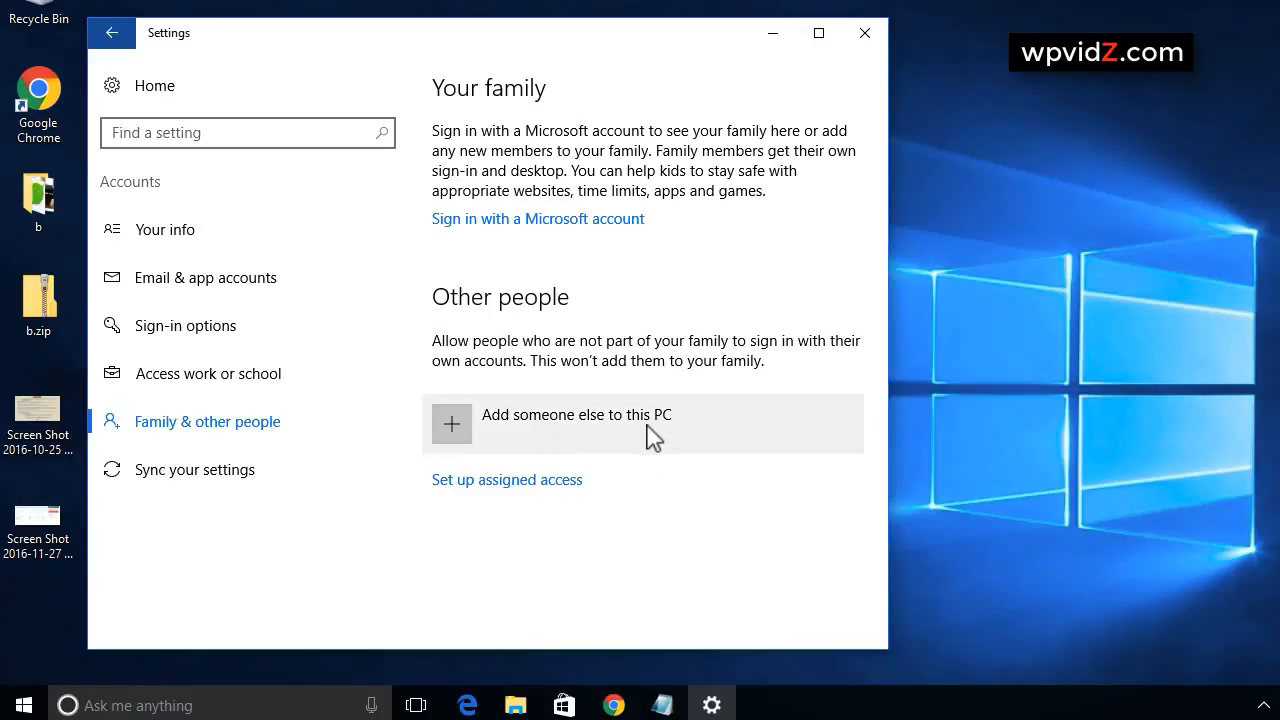
# Add a local account 'New Username' without a Microsoft account, with a password and hint Red.
pyautogui.click(576, 414)
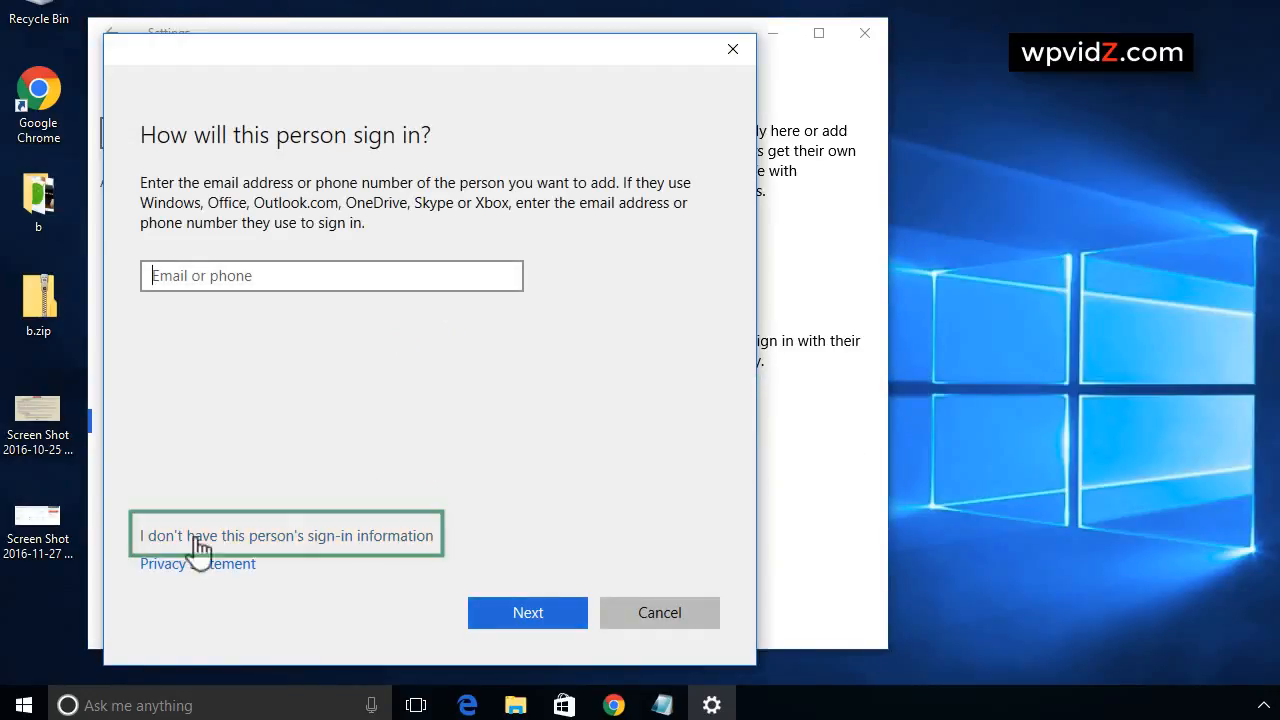
pyautogui.moveTo(156, 552)
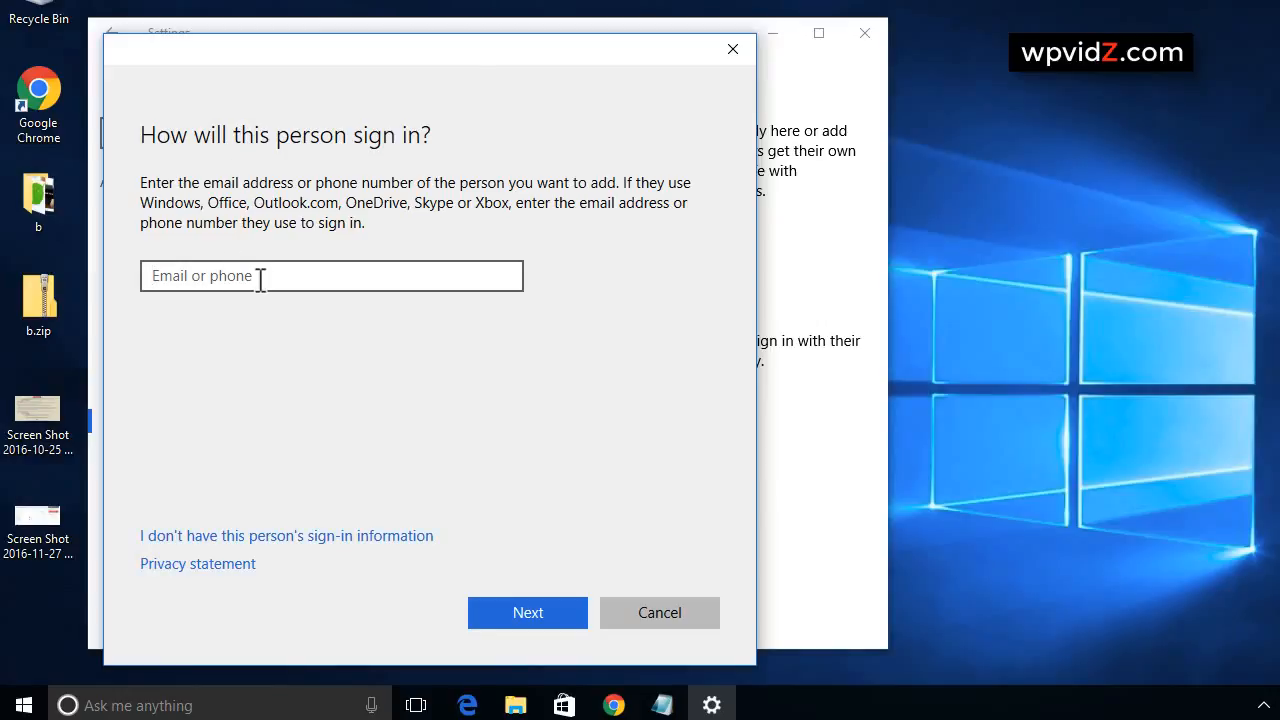
pyautogui.moveTo(488, 490)
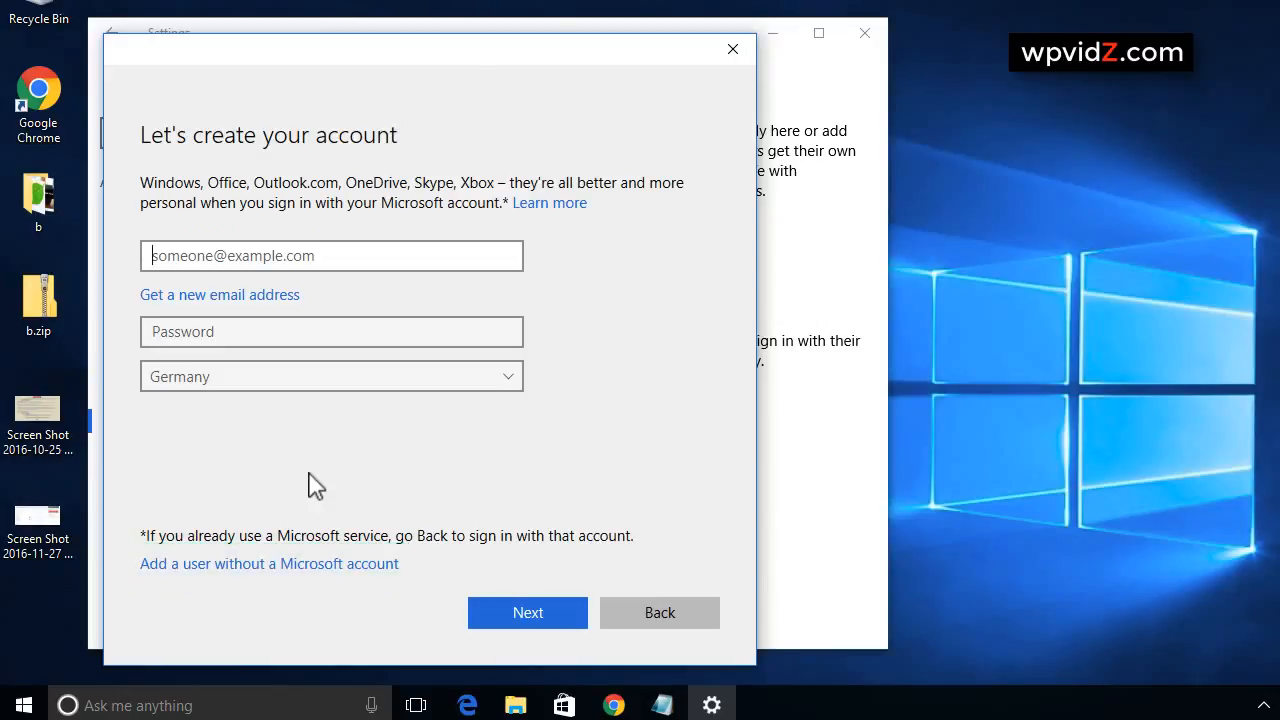
pyautogui.moveTo(192, 588)
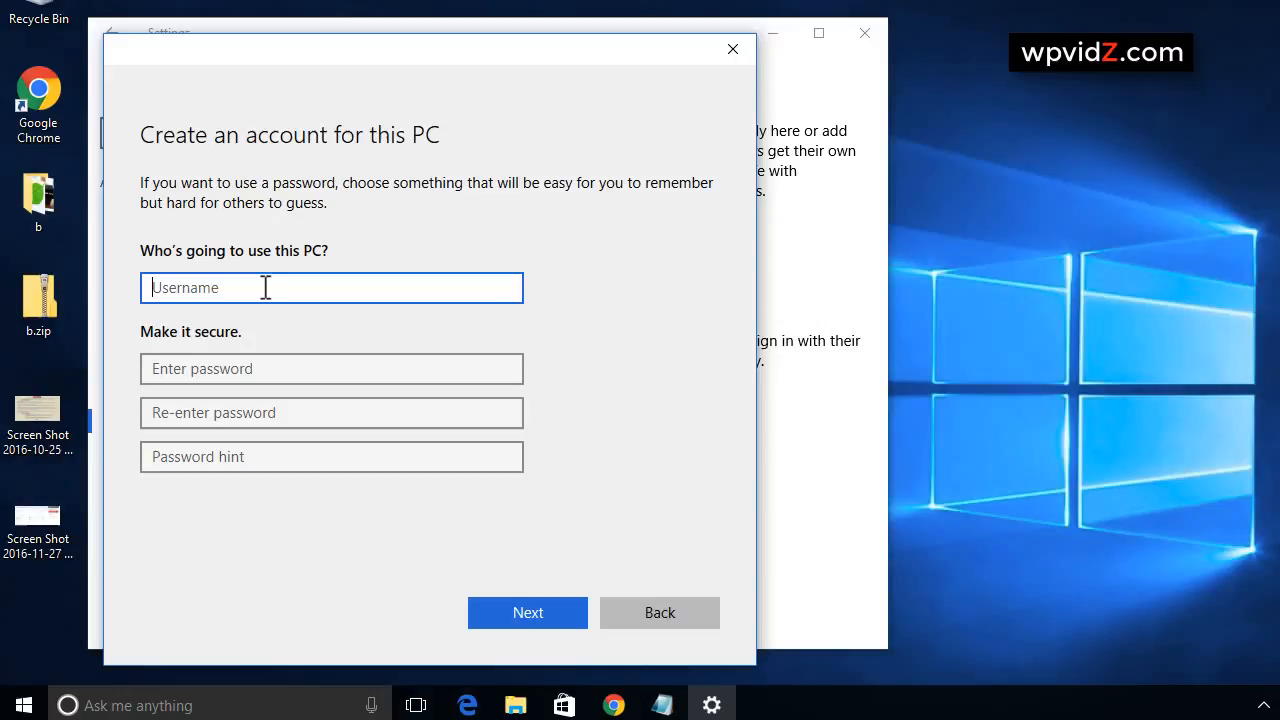
pyautogui.write('New Username')
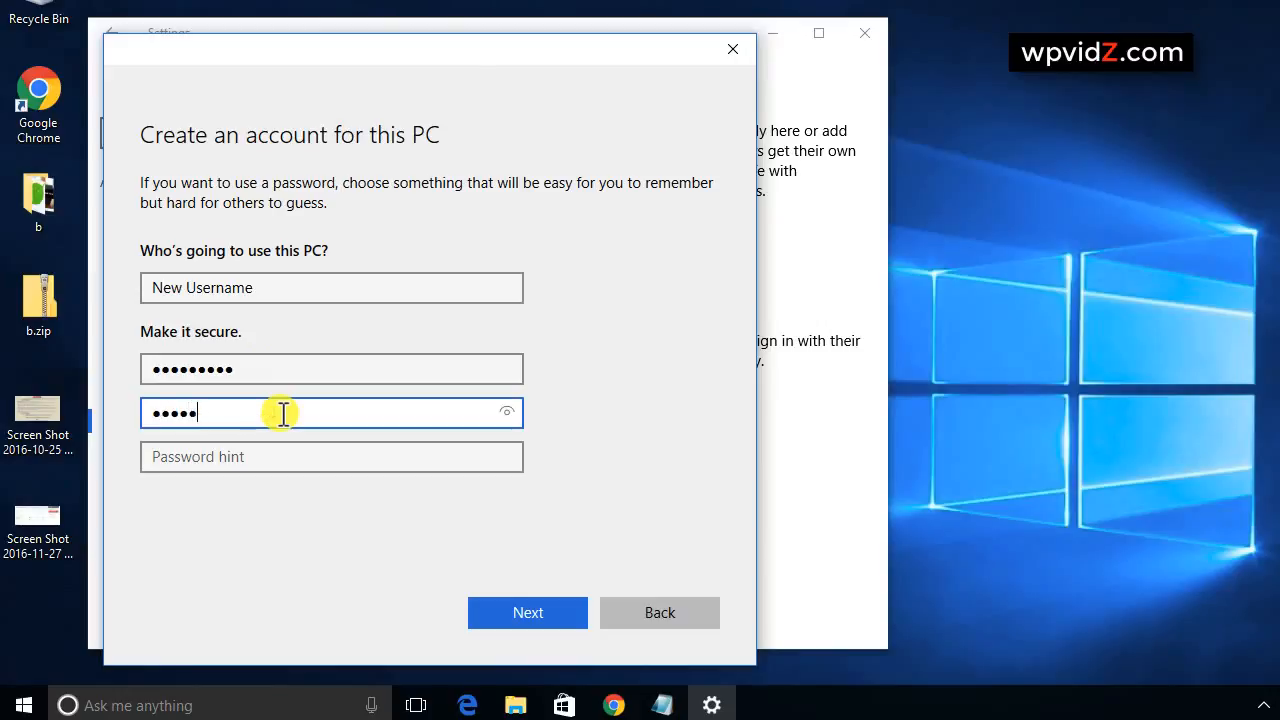
pyautogui.write('Red')
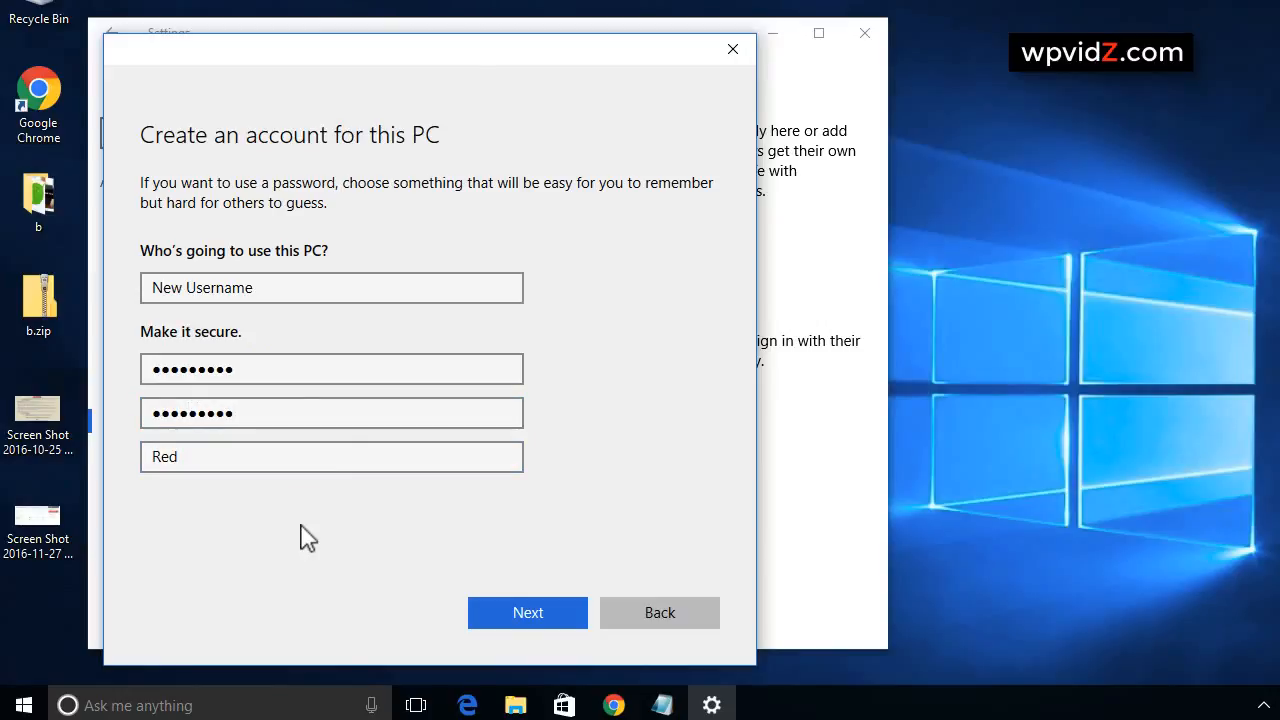
pyautogui.click(528, 612)
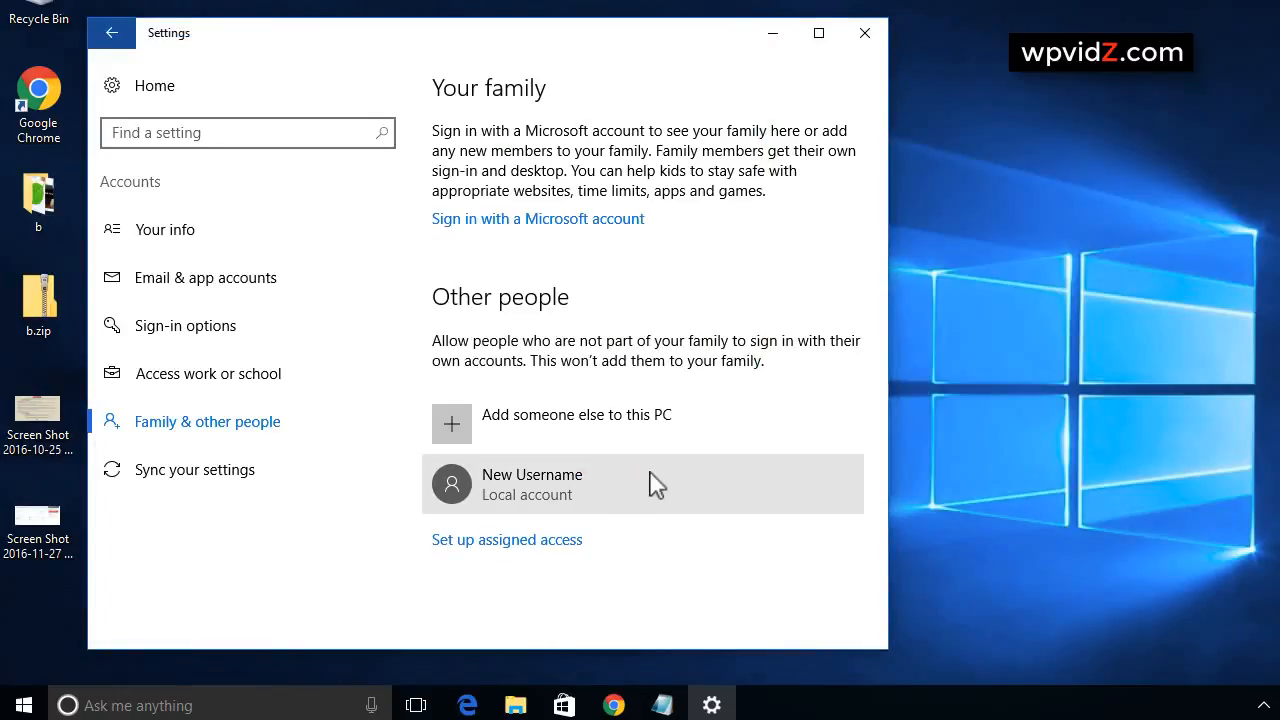
pyautogui.moveTo(622, 492)
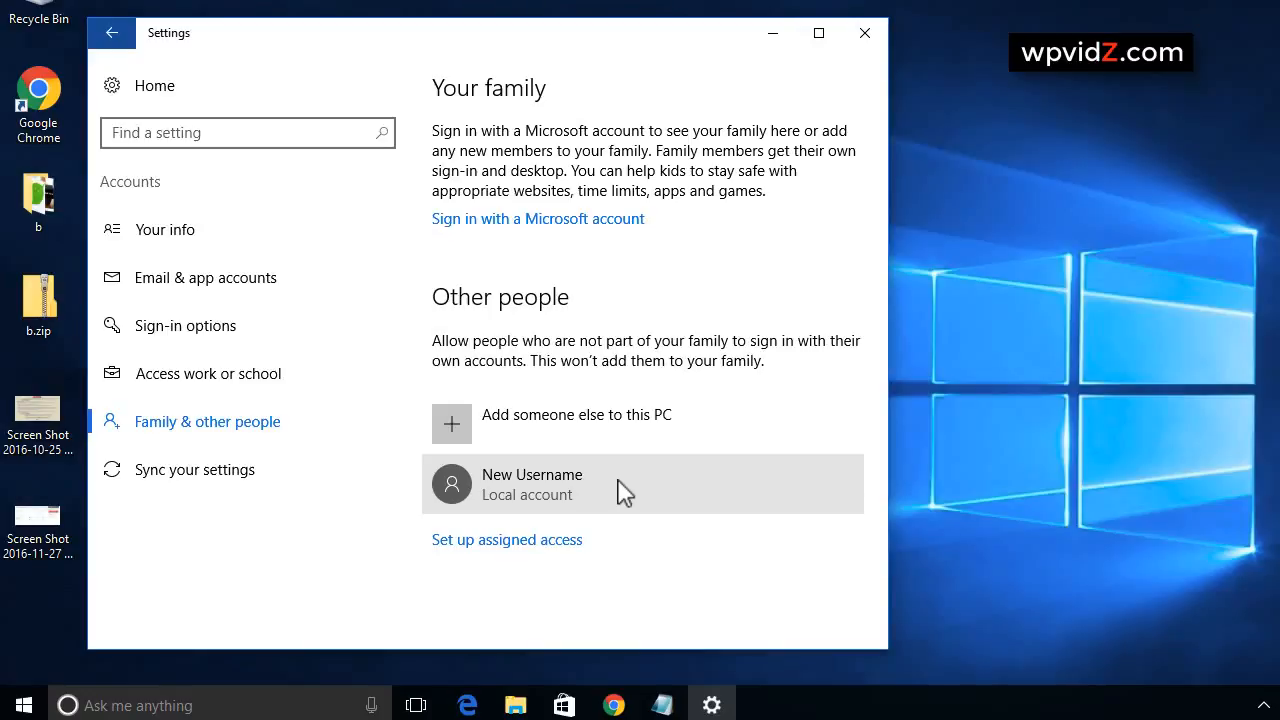
pyautogui.moveTo(600, 498)
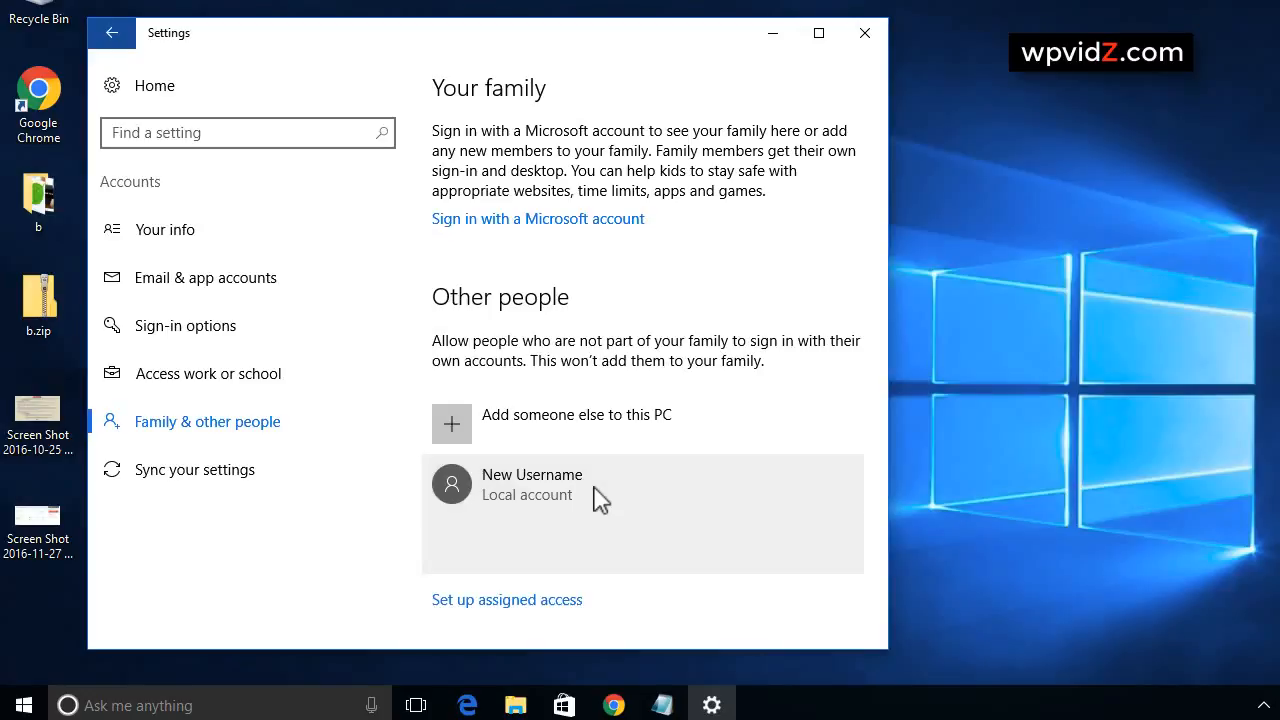
# Change the New Username account's type to Administrator under Other people.
pyautogui.click(530, 486)
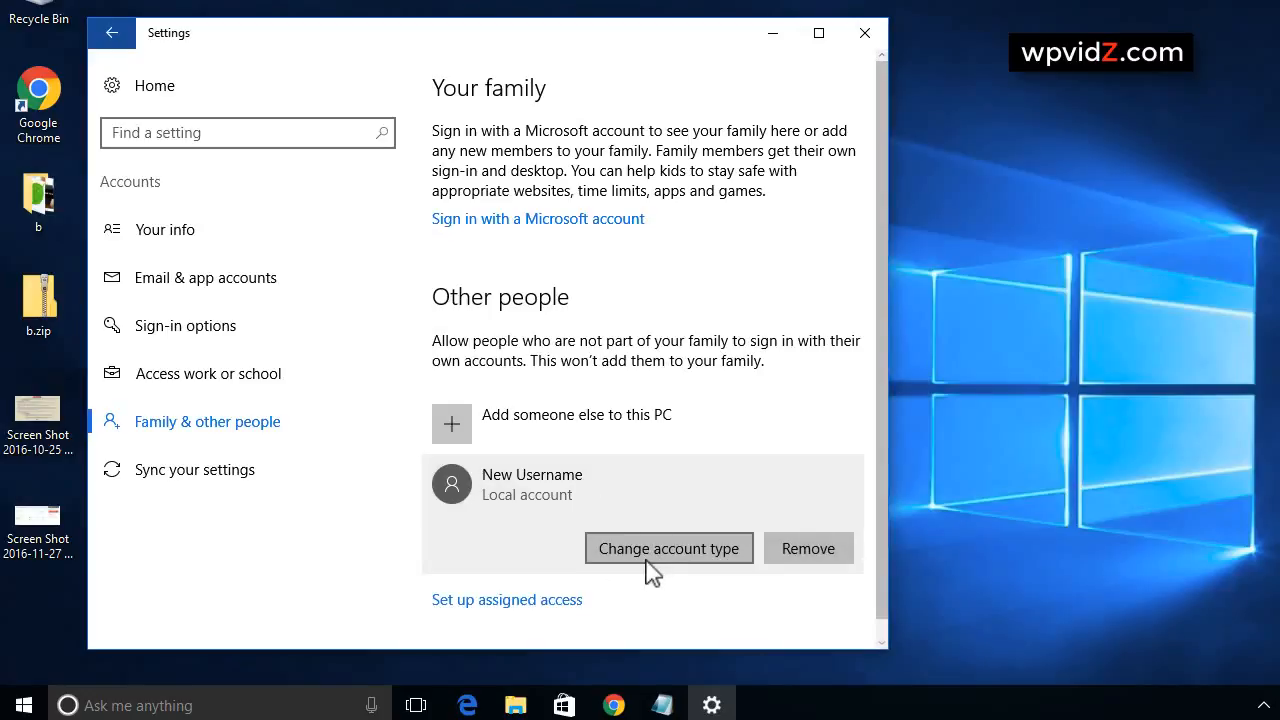
pyautogui.click(668, 548)
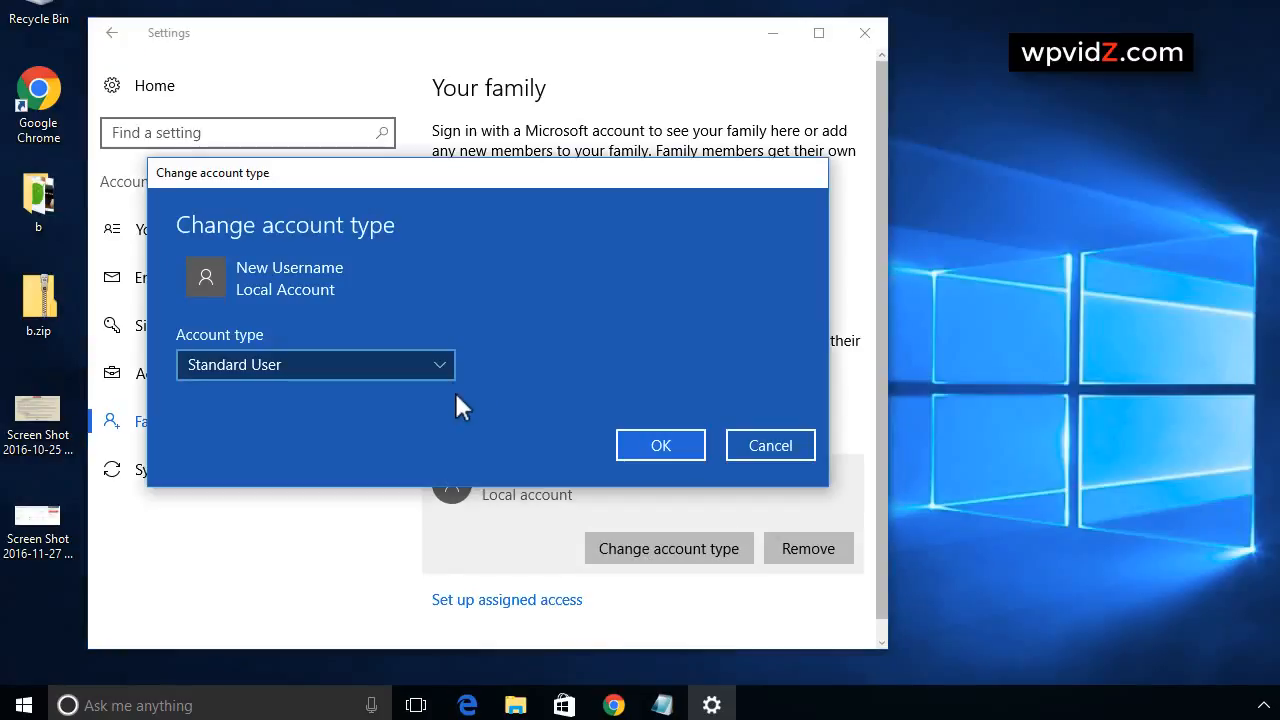
pyautogui.click(316, 364)
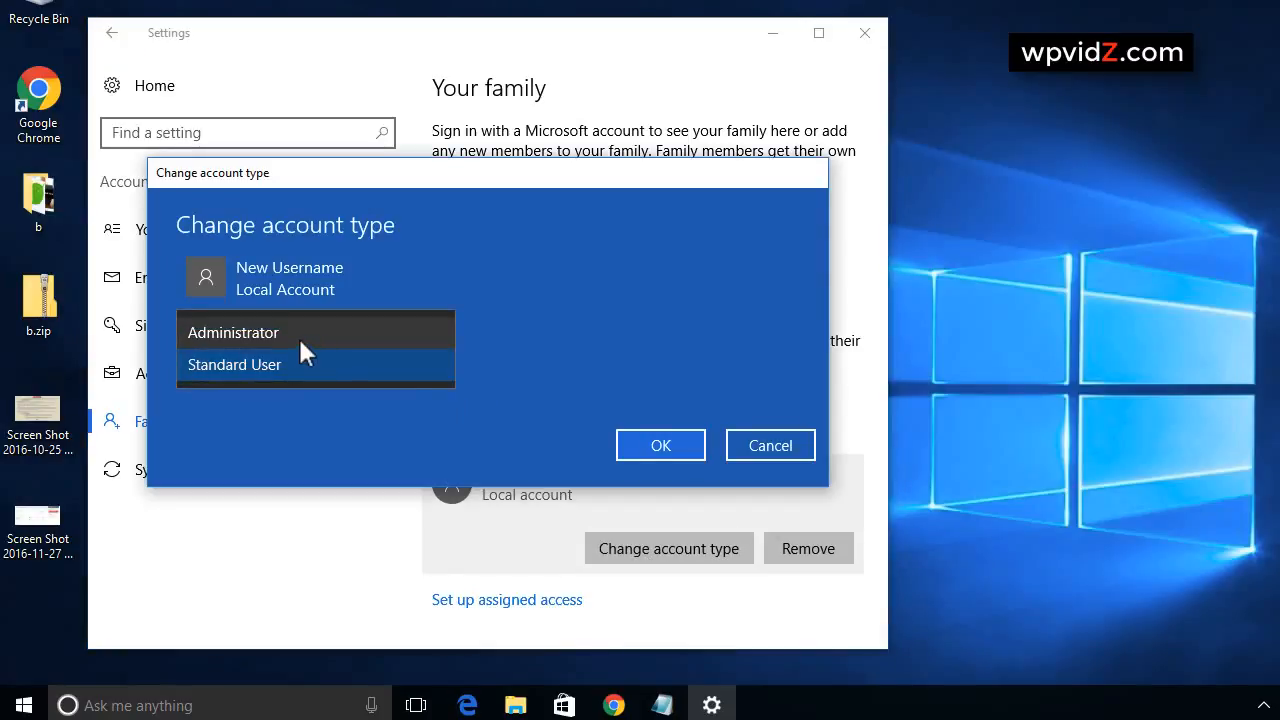
pyautogui.click(232, 332)
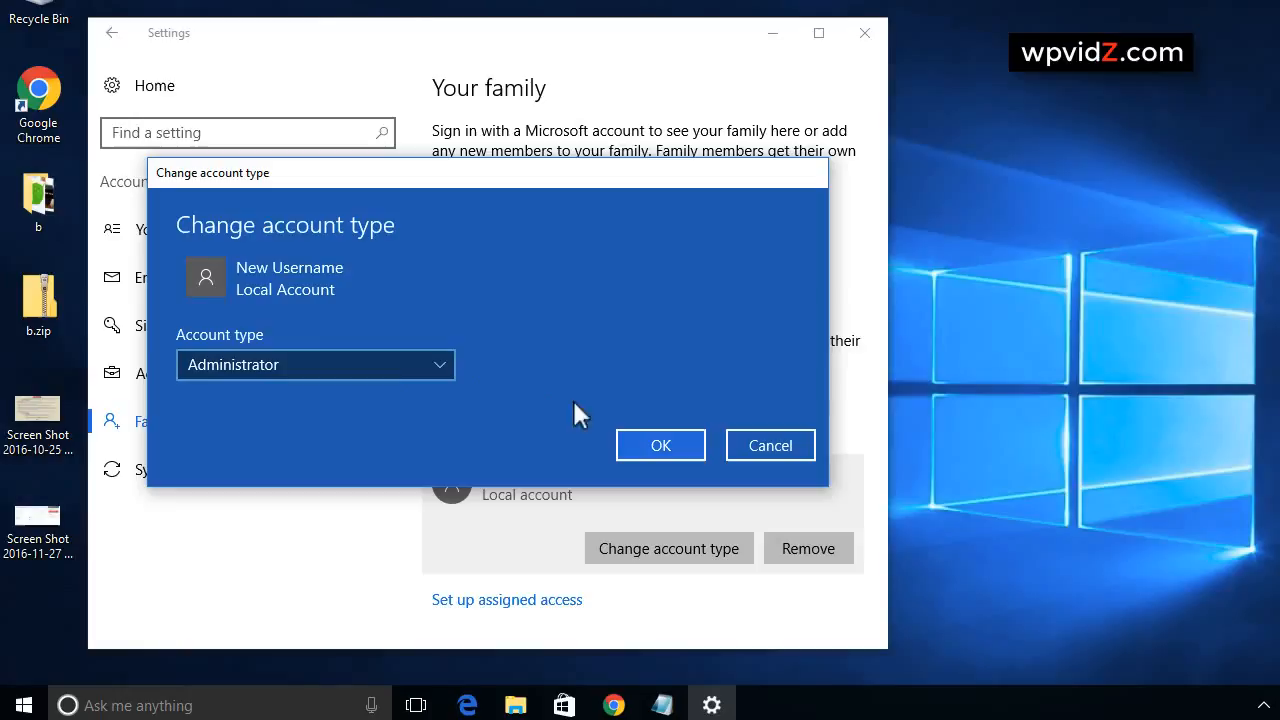
pyautogui.click(660, 444)
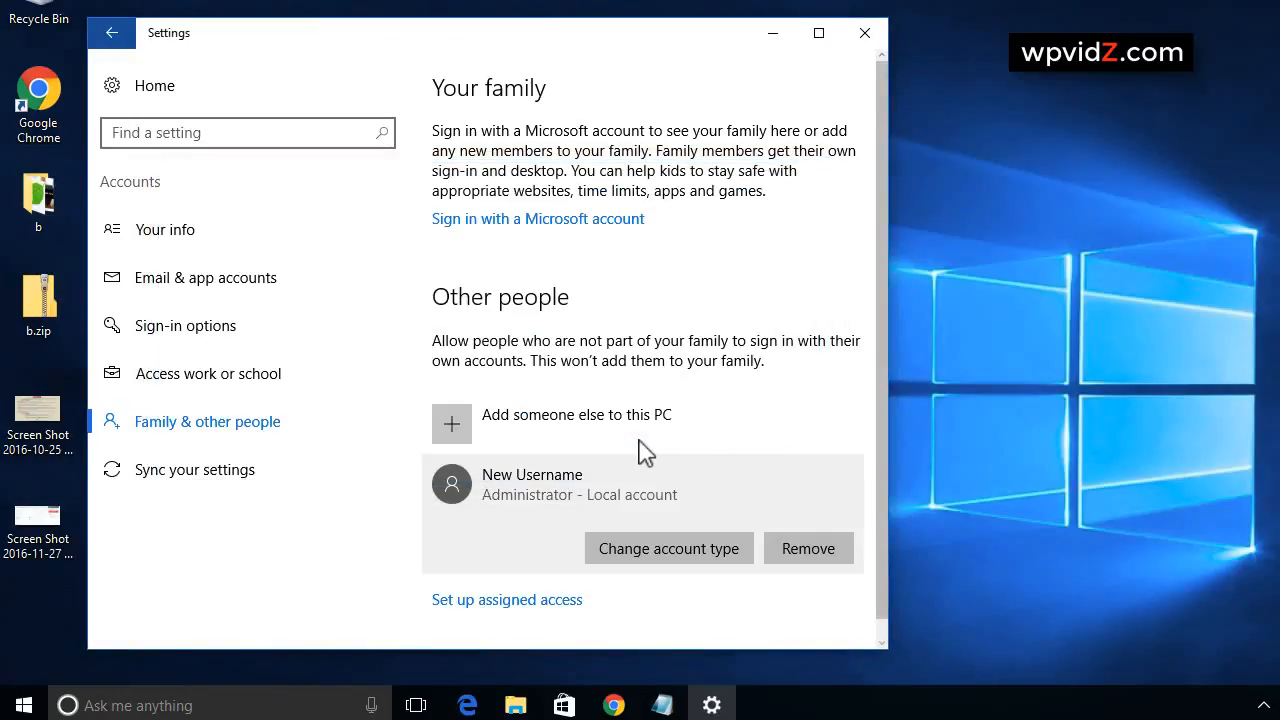
pyautogui.moveTo(536, 548)
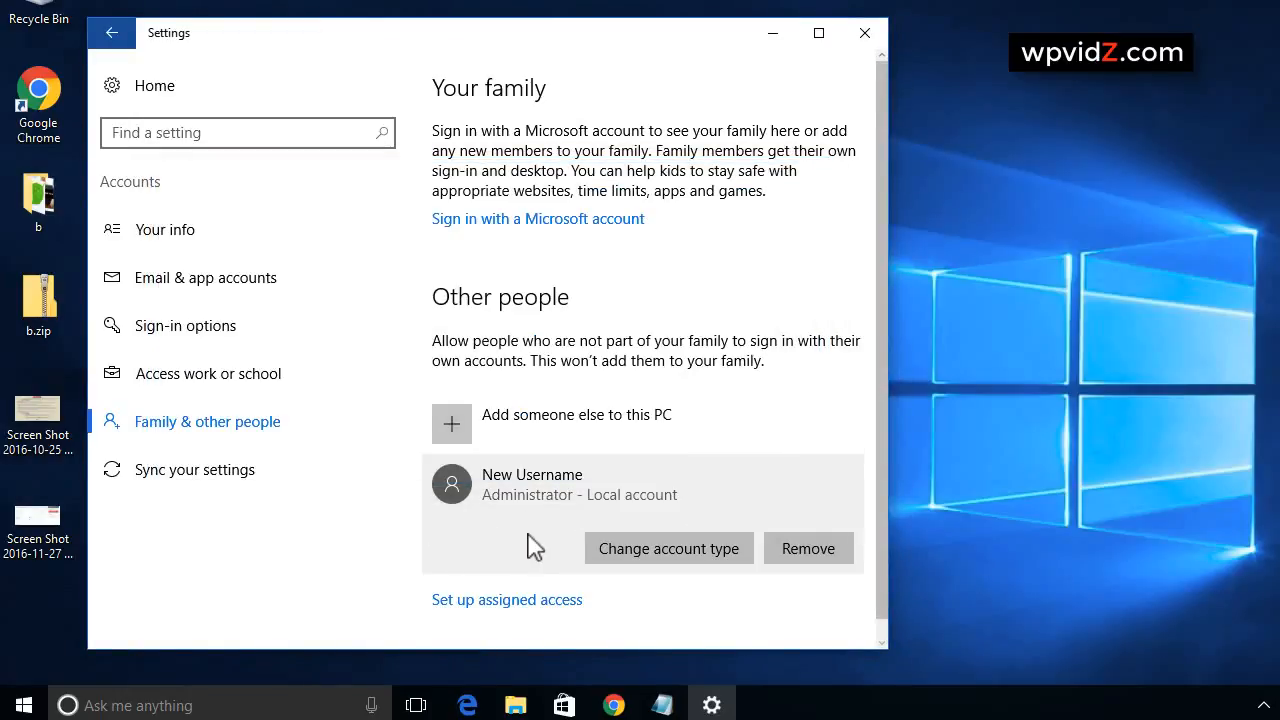
pyautogui.moveTo(864, 32)
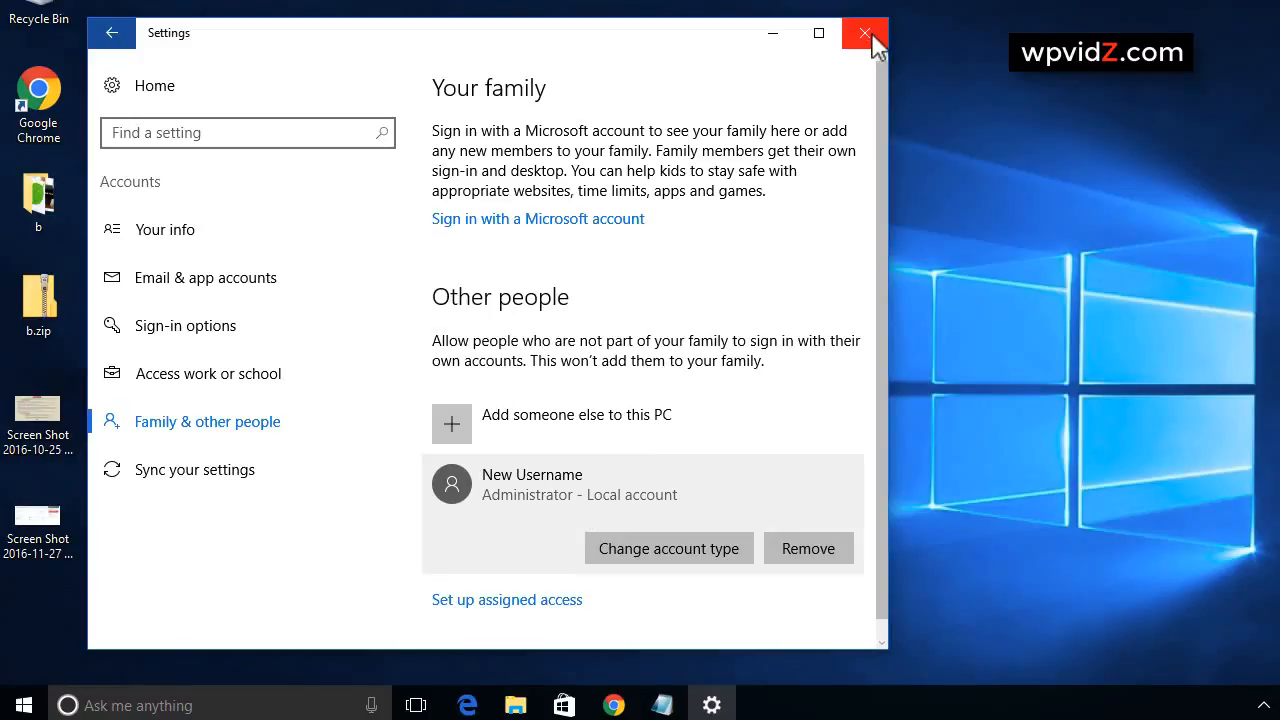
pyautogui.moveTo(864, 32)
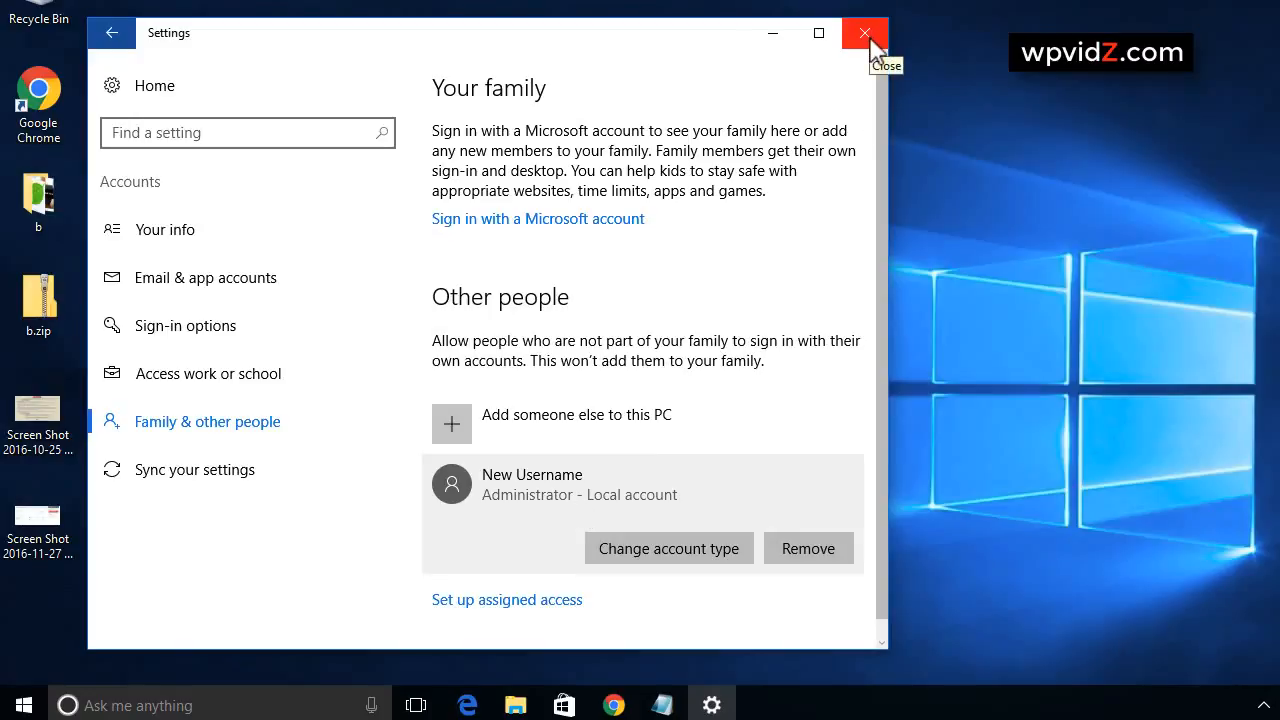
# Close Settings and sign out of the current account via the Start menu's shut down or sign out choices.
pyautogui.click(864, 32)
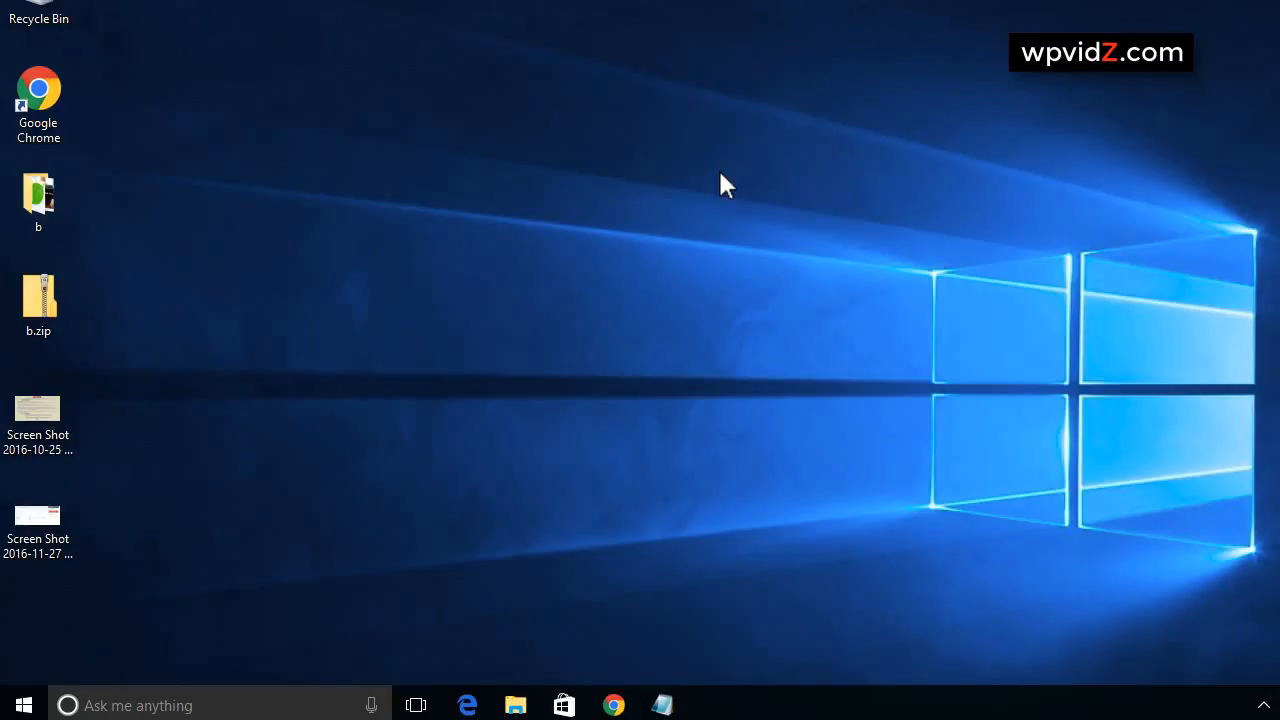
pyautogui.moveTo(572, 248)
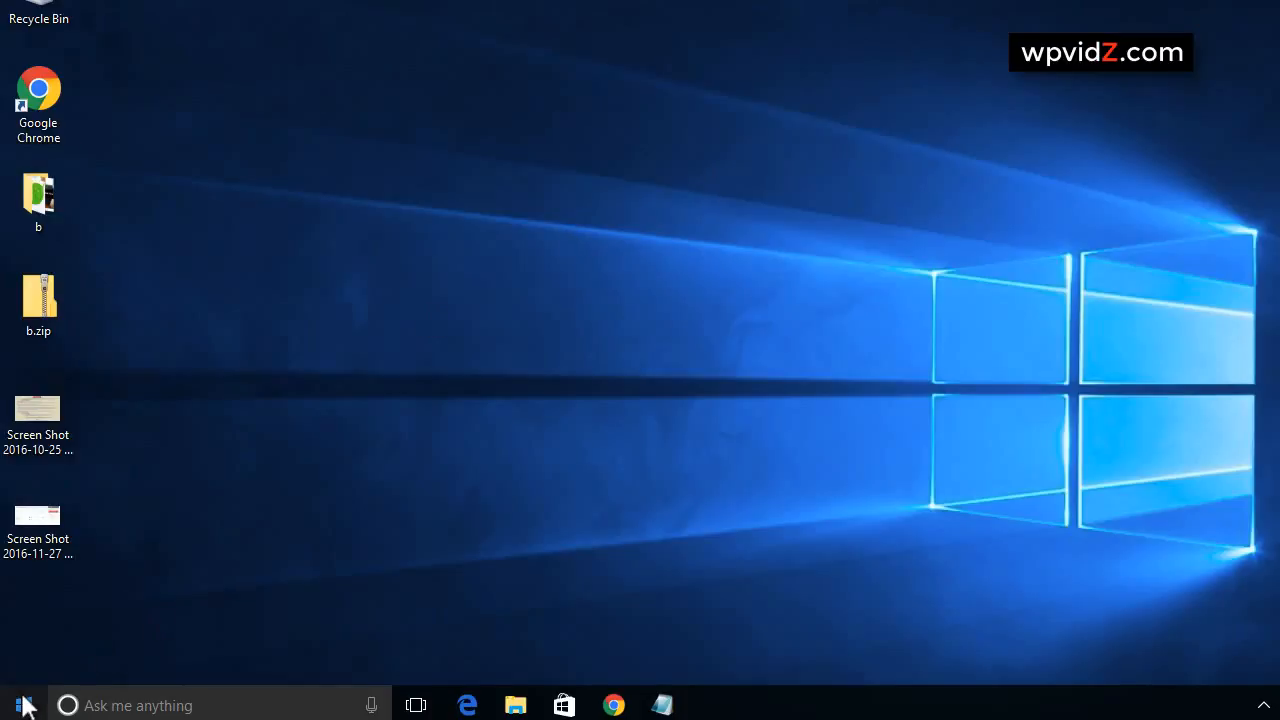
pyautogui.click(20, 704)
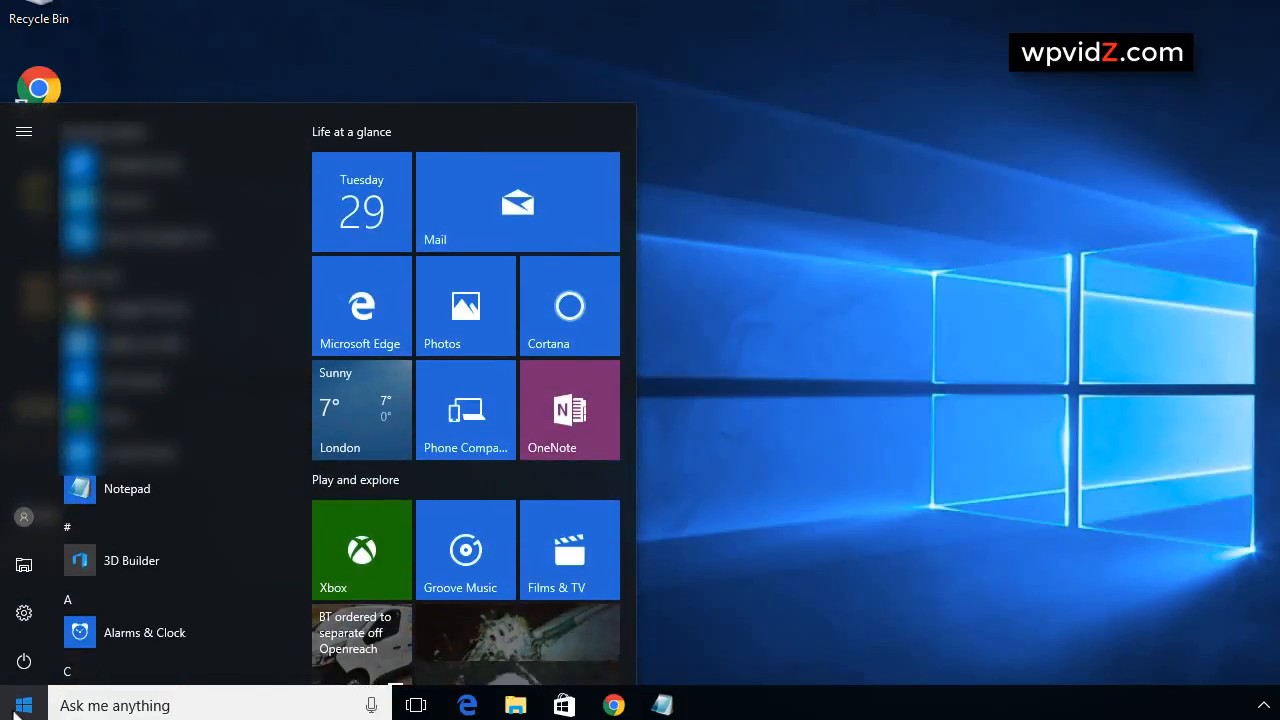
pyautogui.moveTo(24, 662)
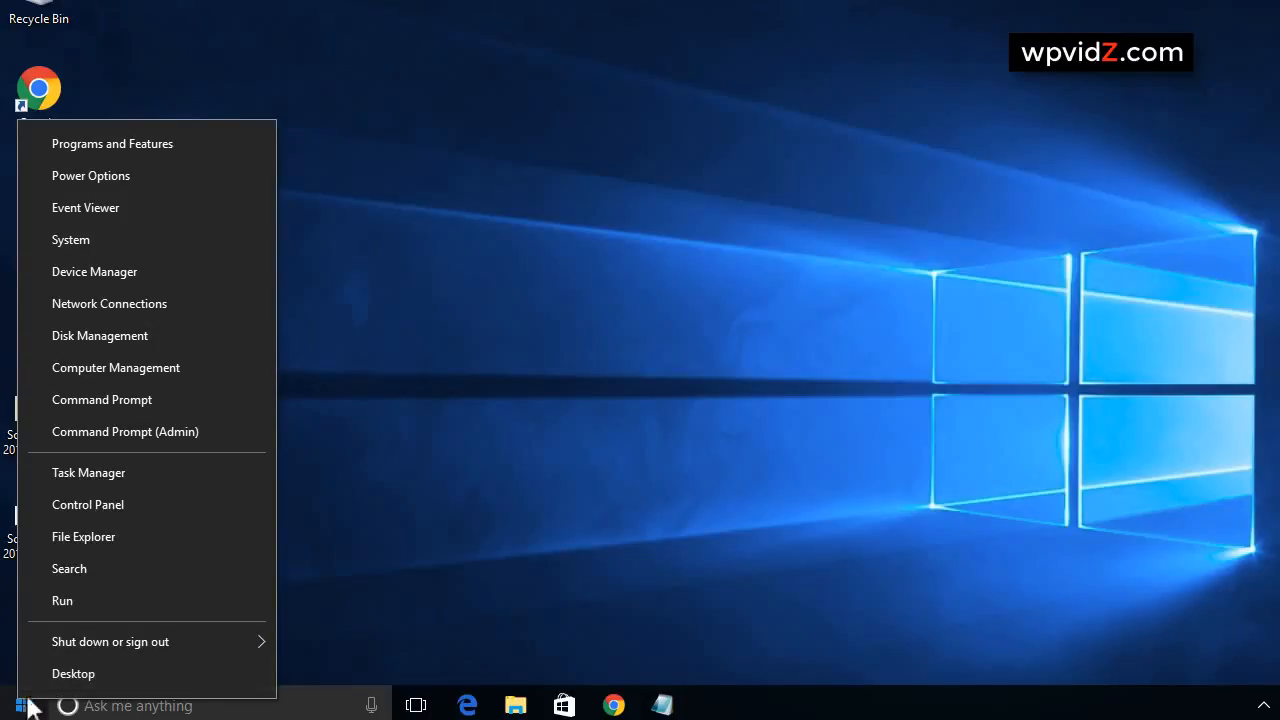
pyautogui.click(110, 640)
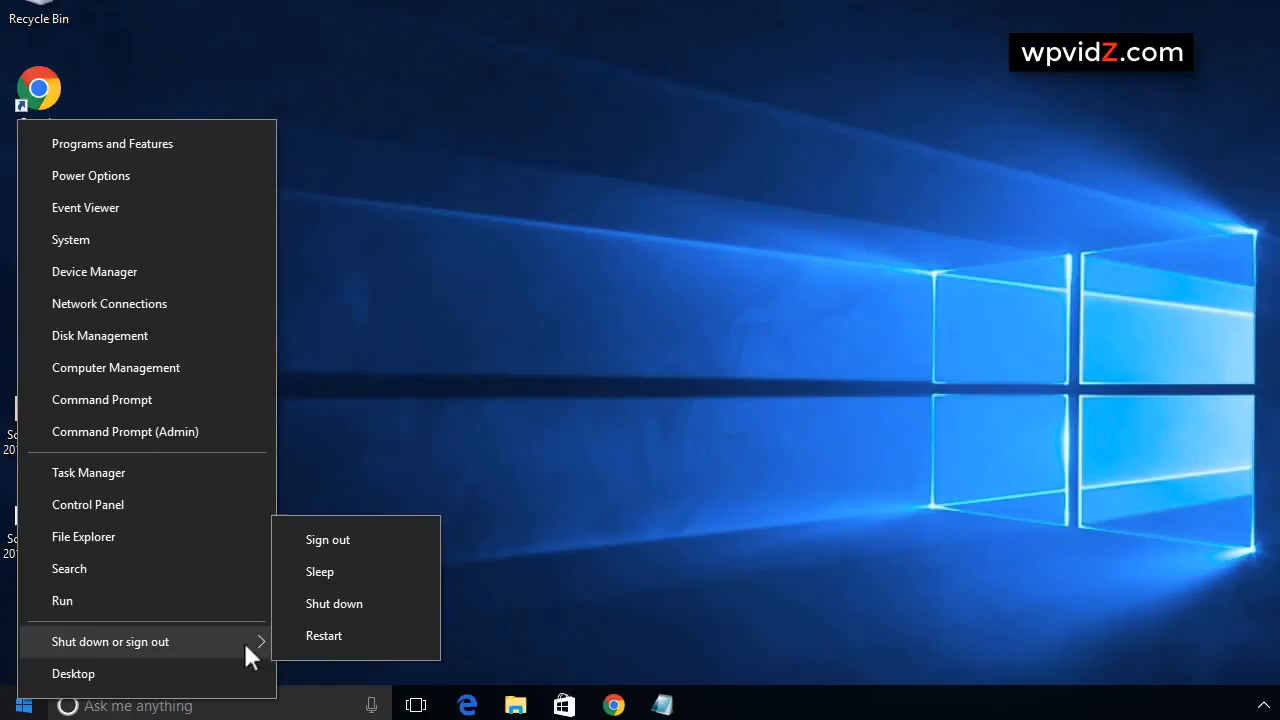
pyautogui.moveTo(344, 556)
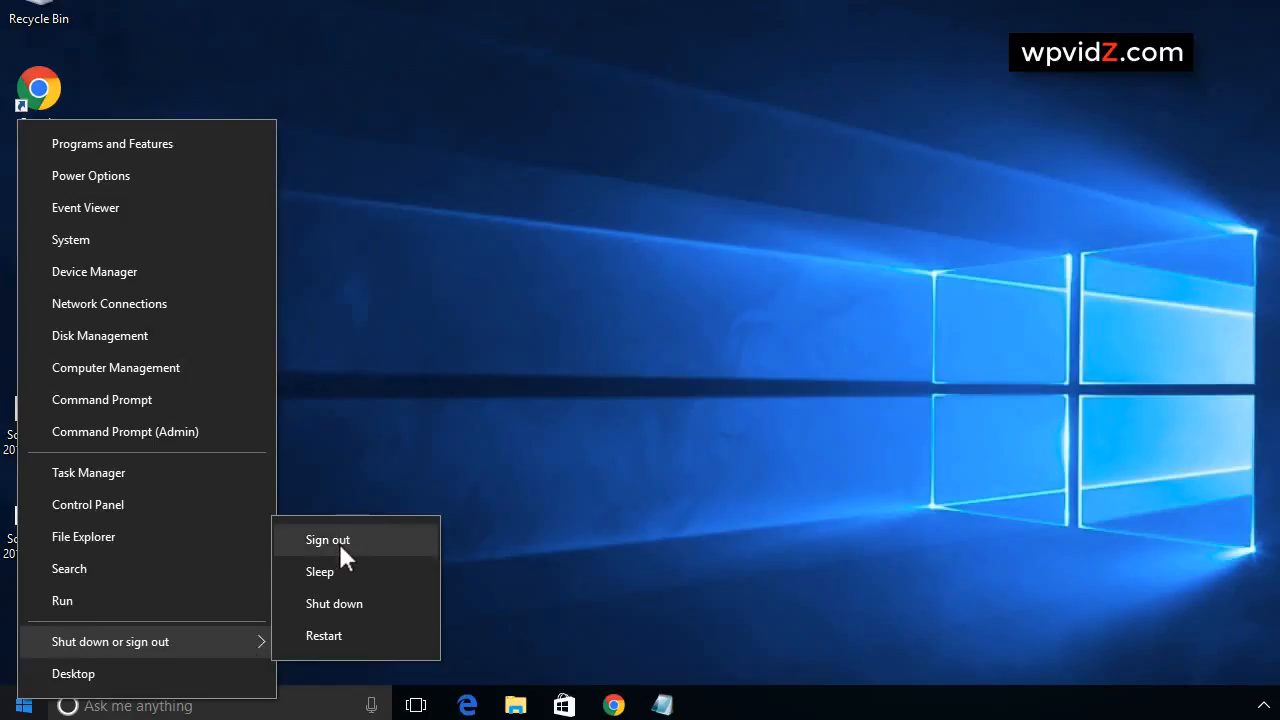
pyautogui.click(328, 540)
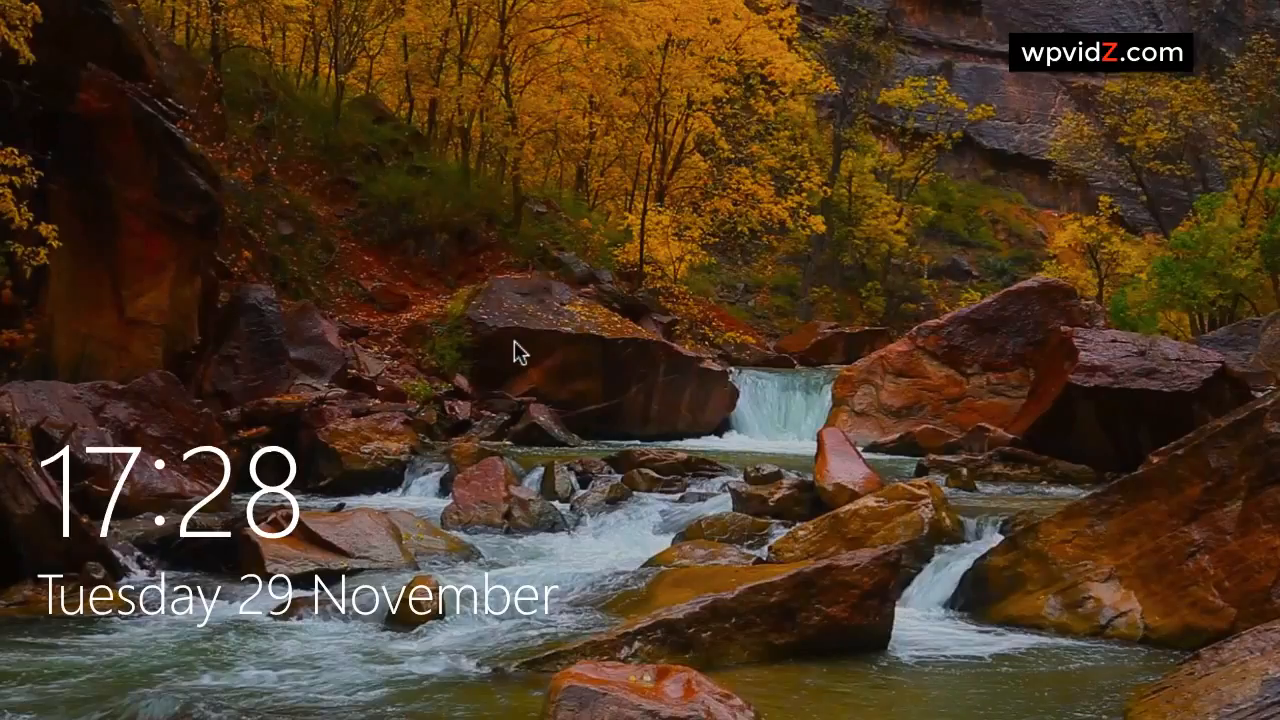
pyautogui.moveTo(648, 652)
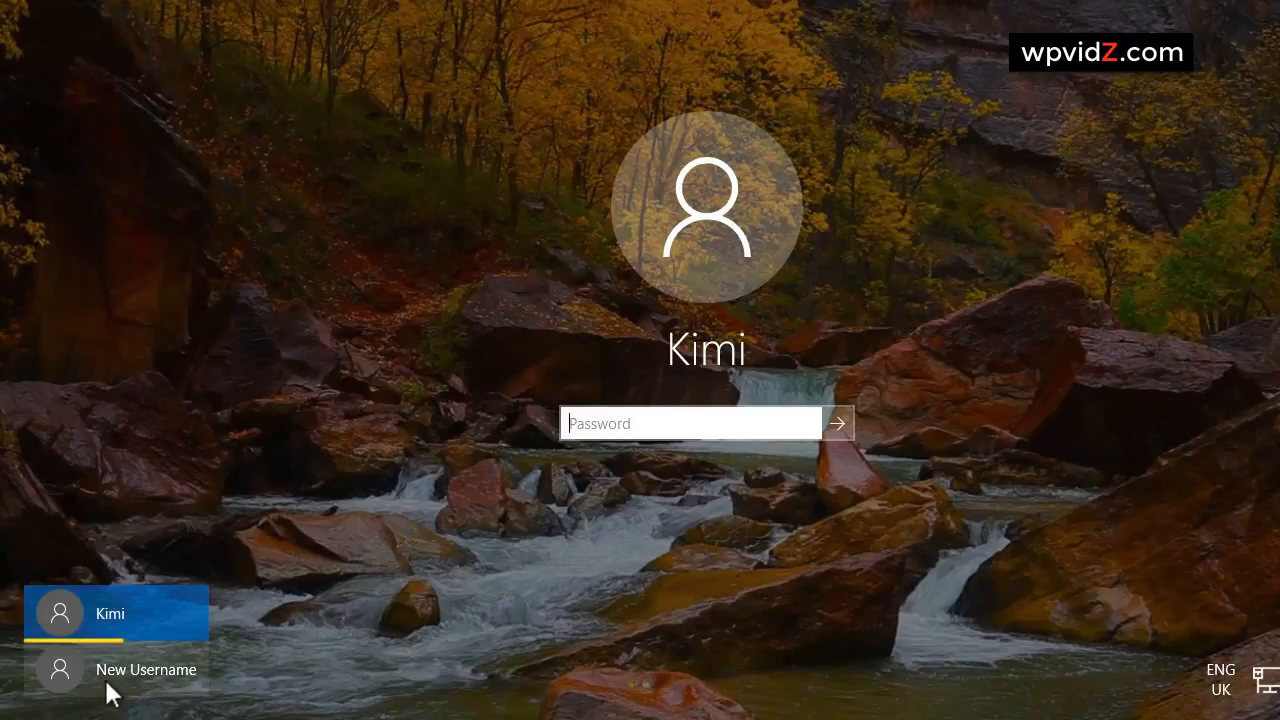
# Select New Username on the sign-in screen and enter its password to reach its desktop.
pyautogui.click(144, 668)
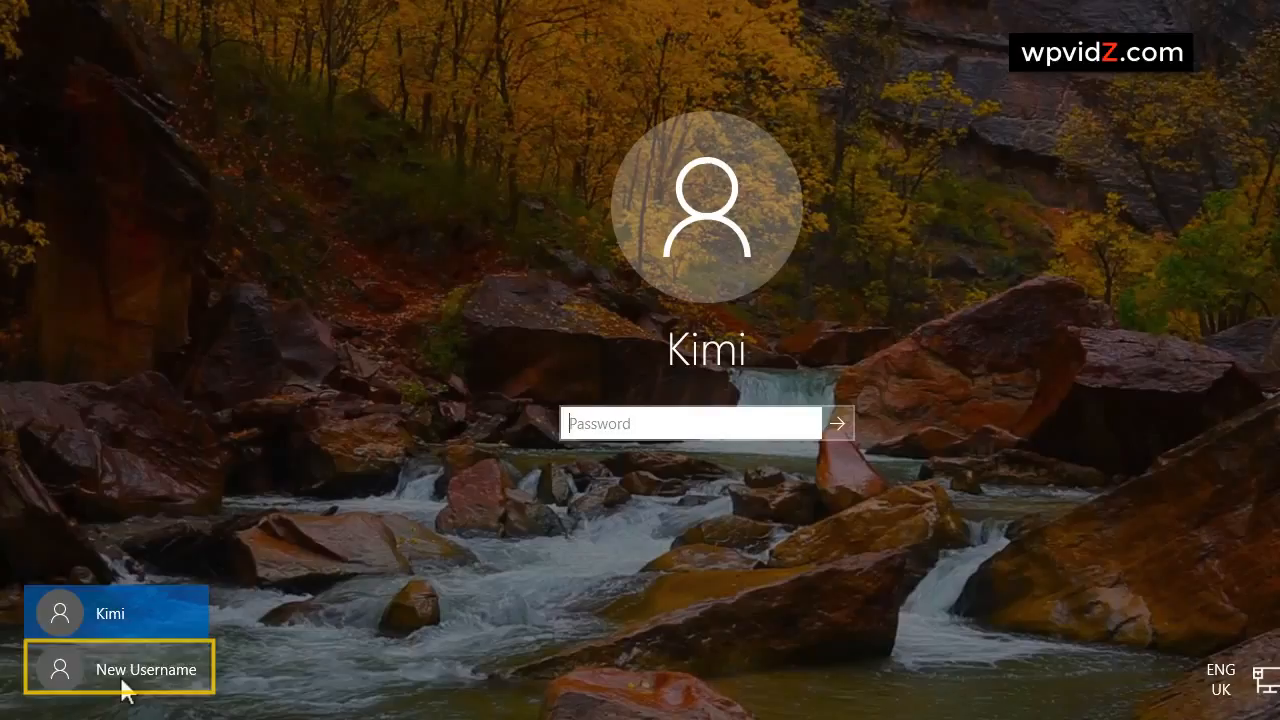
pyautogui.click(146, 668)
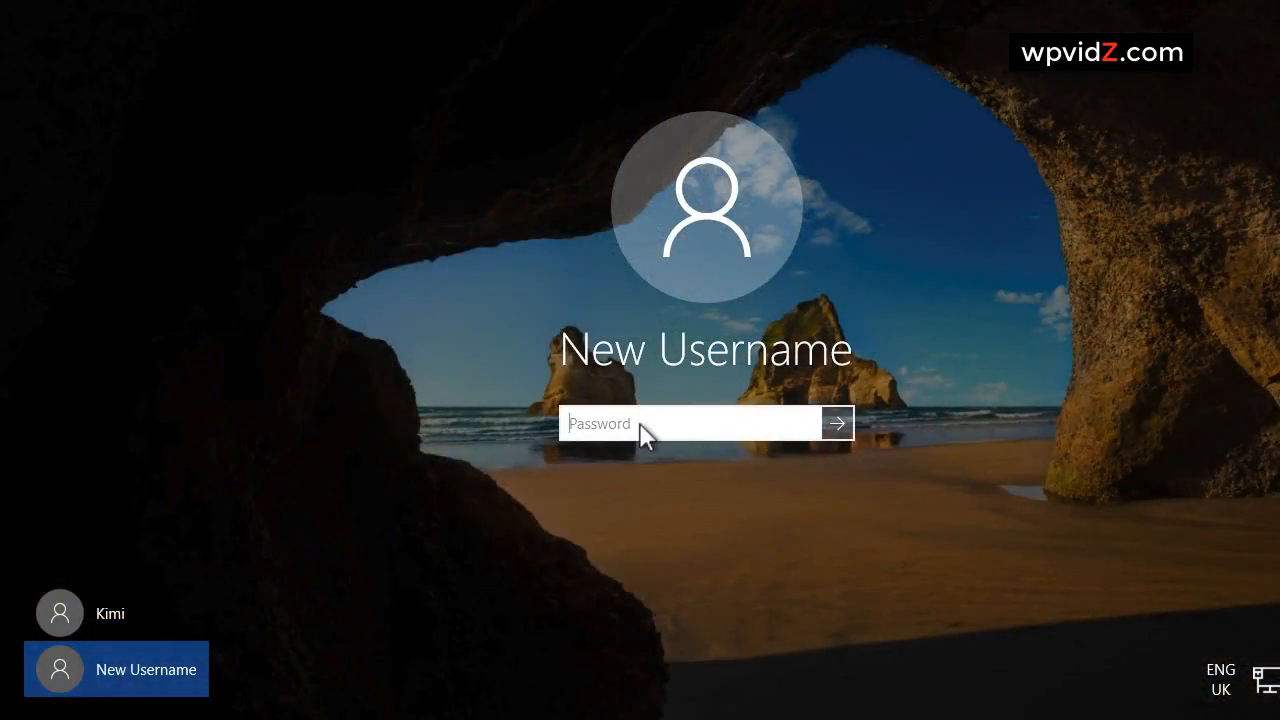
pyautogui.click(836, 424)
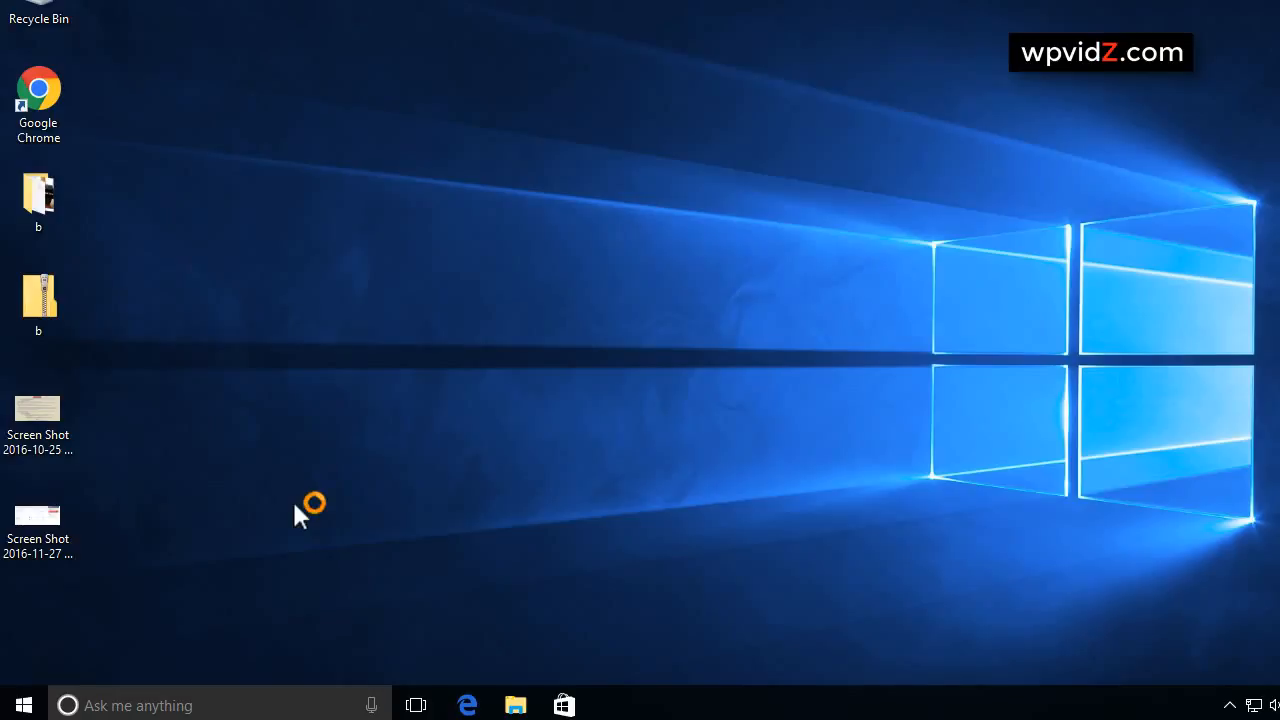
pyautogui.moveTo(398, 546)
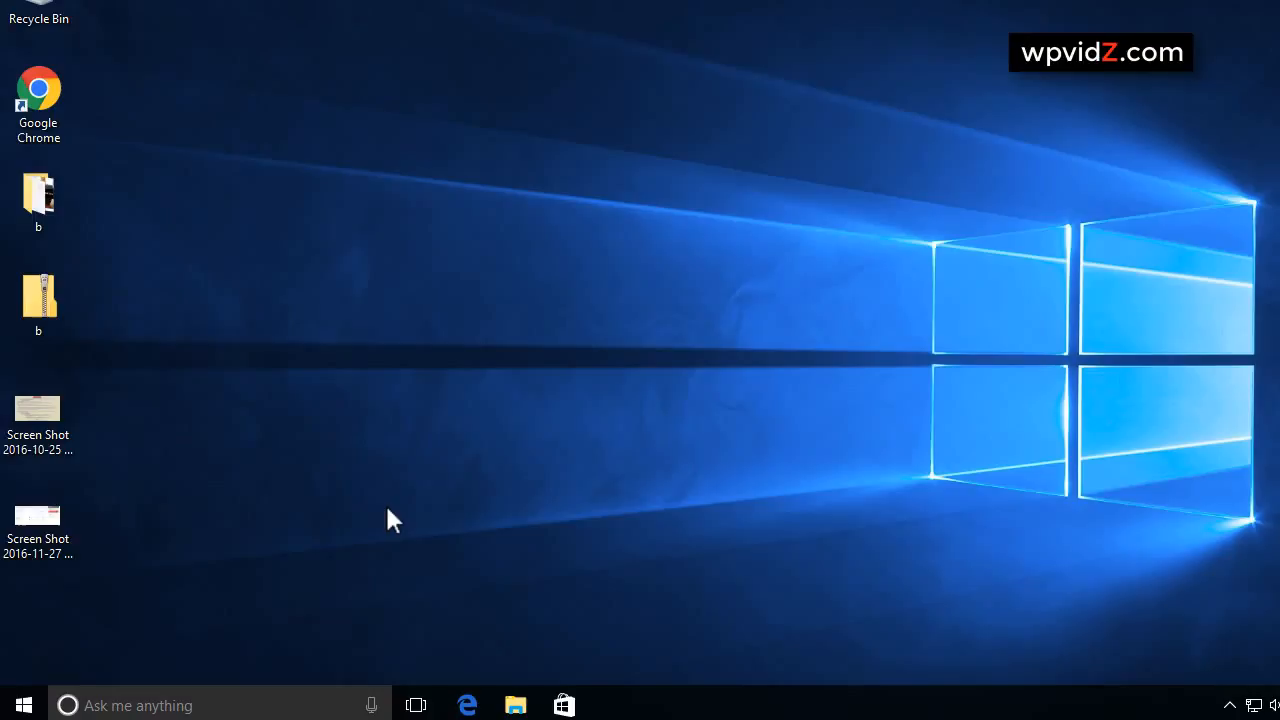
pyautogui.moveTo(378, 510)
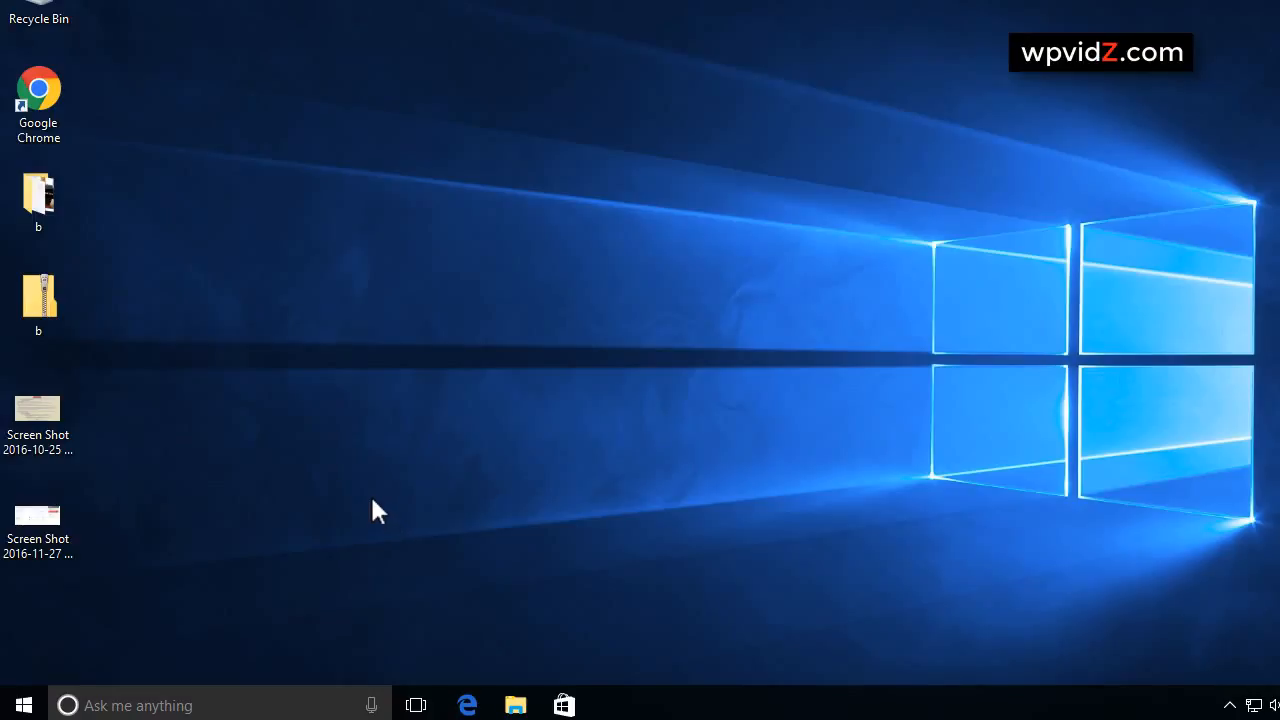
pyautogui.moveTo(144, 628)
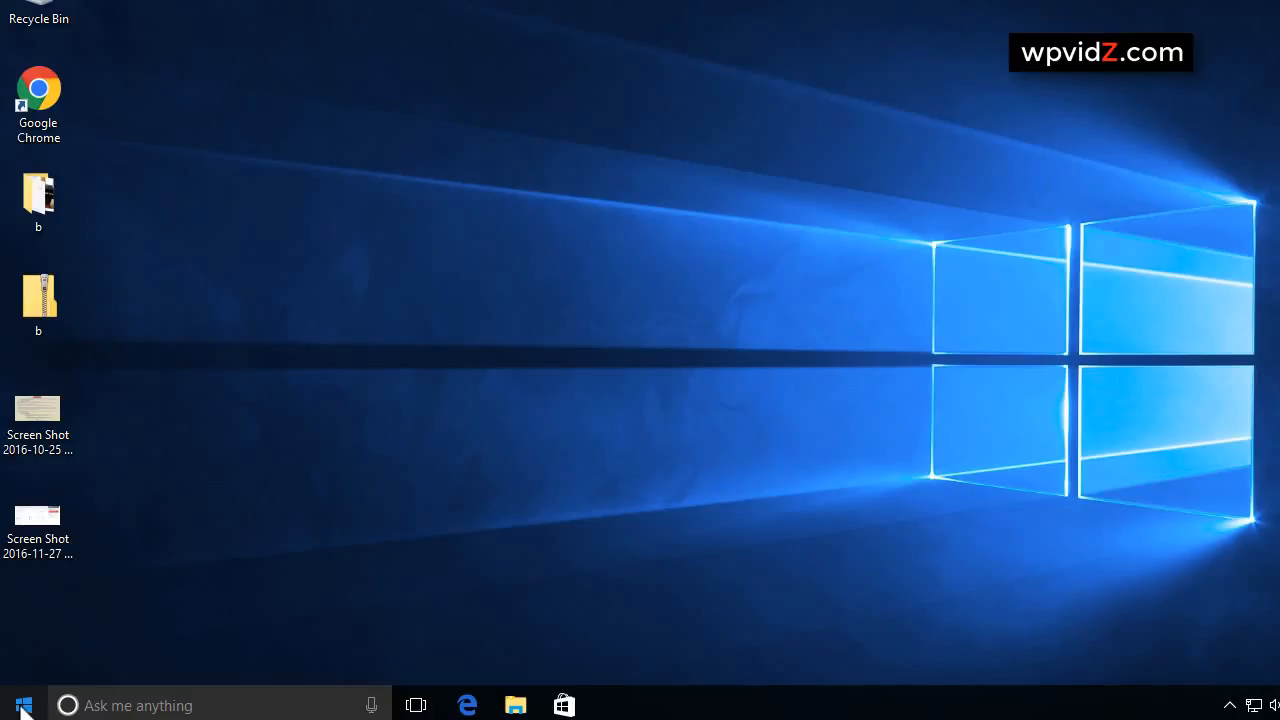
# Launch Control Panel from the Start shortcuts list and enter the User Accounts category.
pyautogui.rightClick(24, 704)
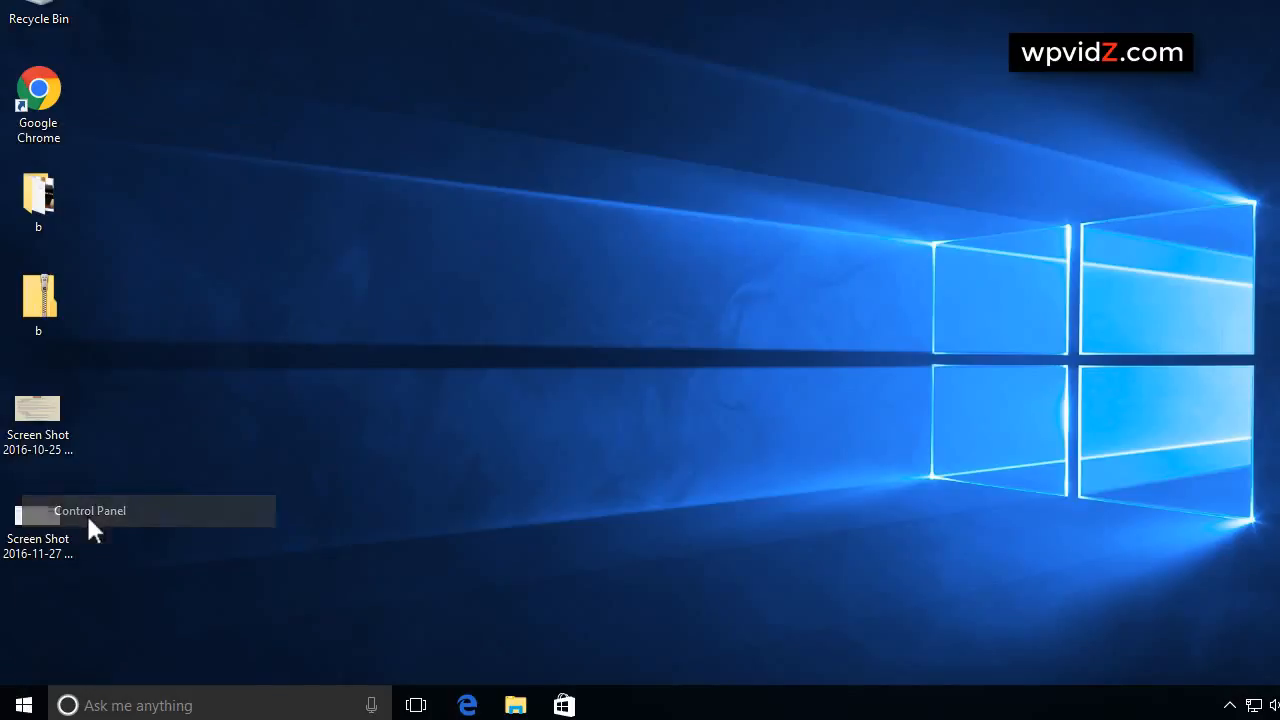
pyautogui.doubleClick(88, 510)
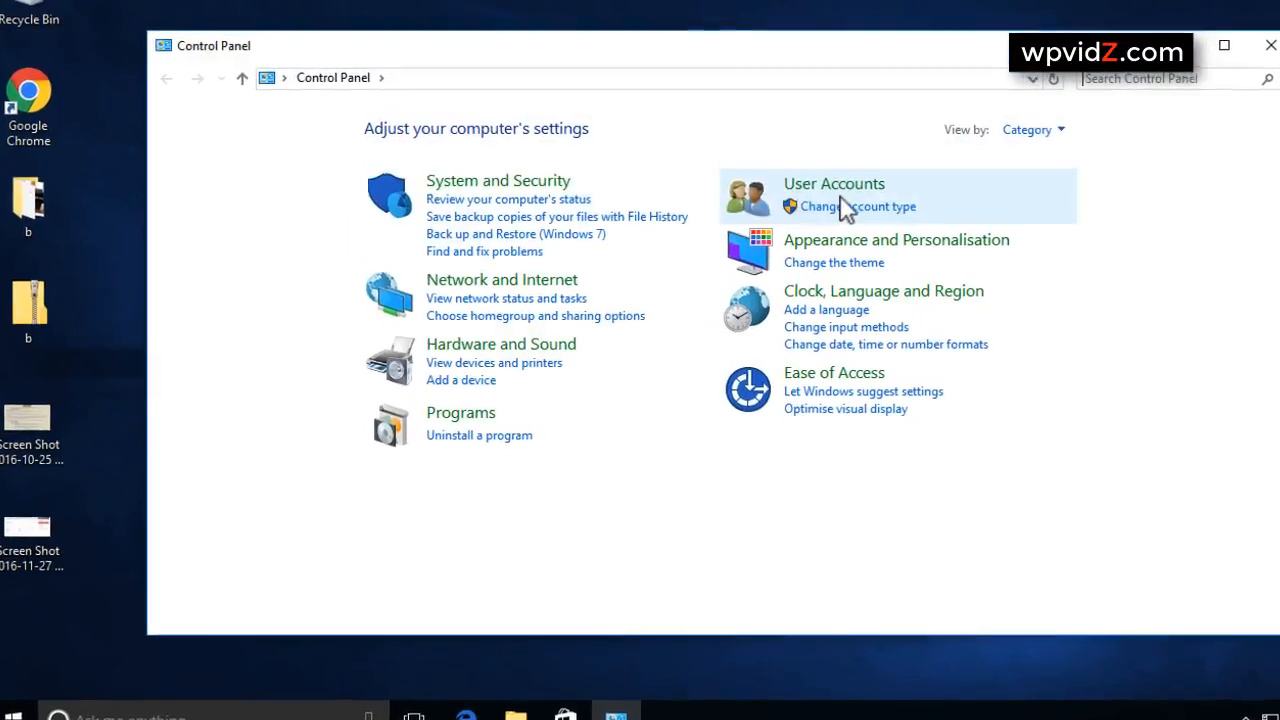
pyautogui.click(834, 184)
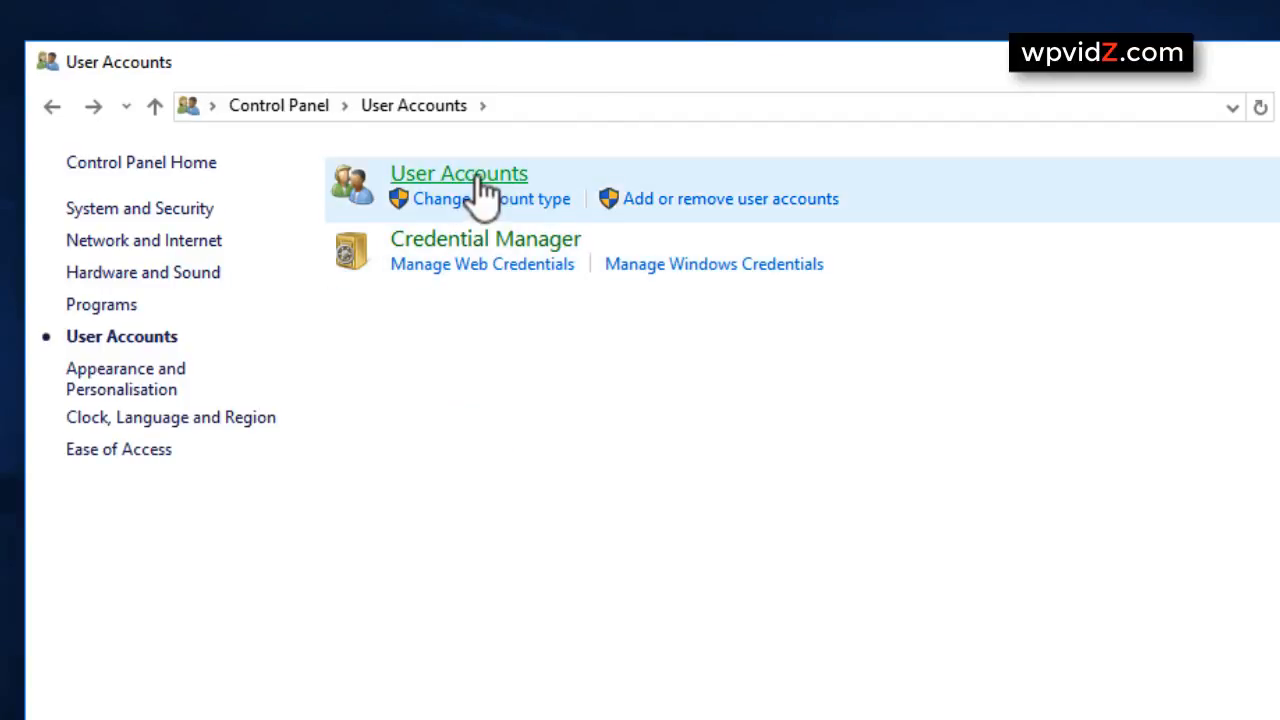
pyautogui.moveTo(644, 172)
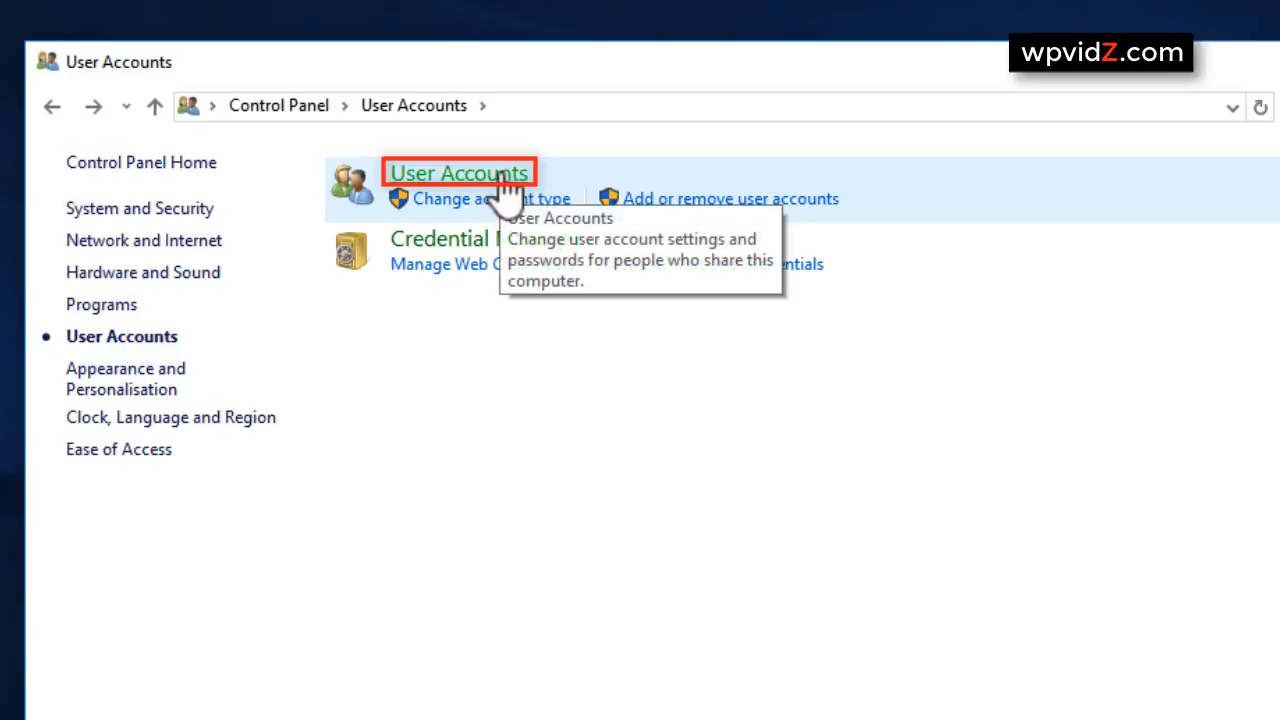
pyautogui.moveTo(544, 184)
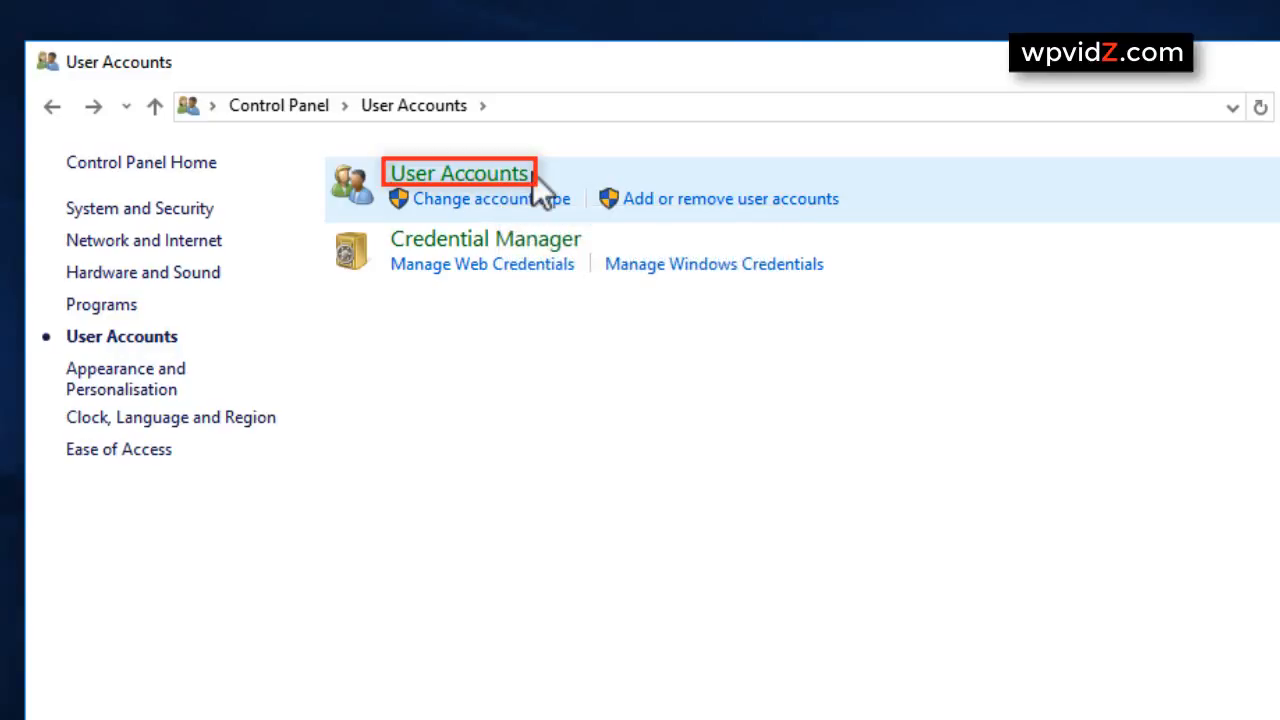
pyautogui.moveTo(458, 172)
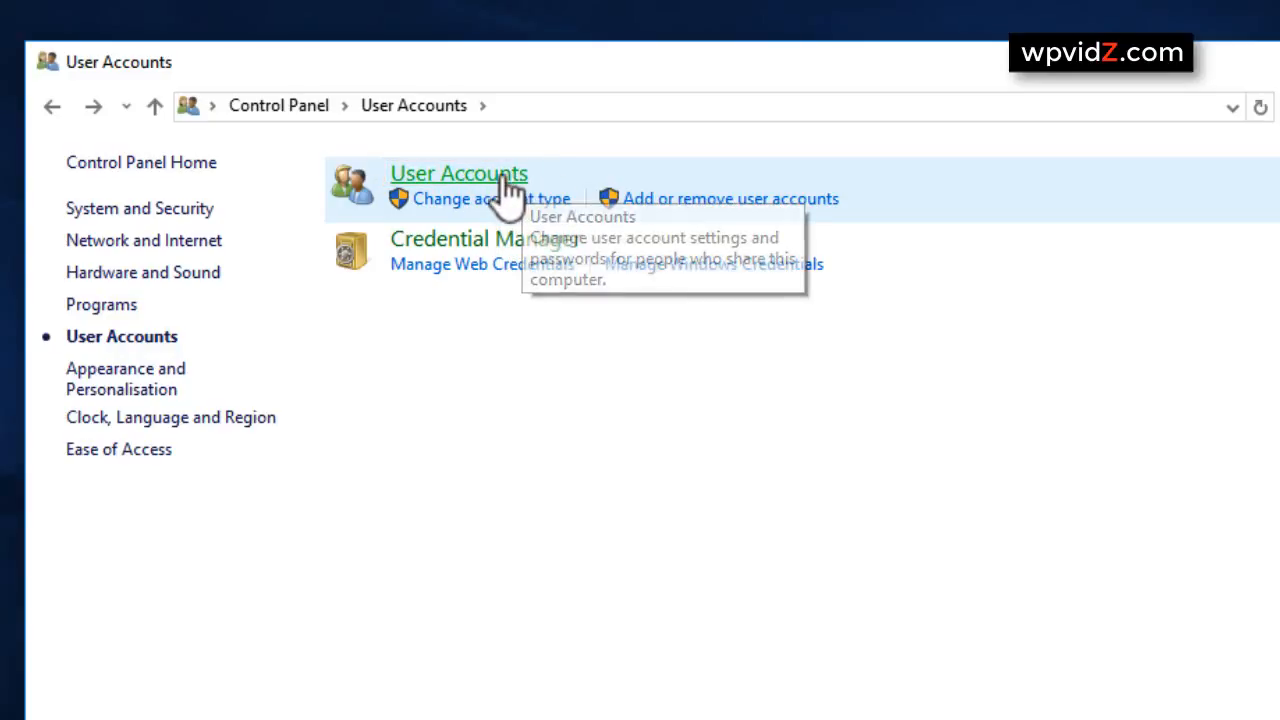
pyautogui.moveTo(570, 196)
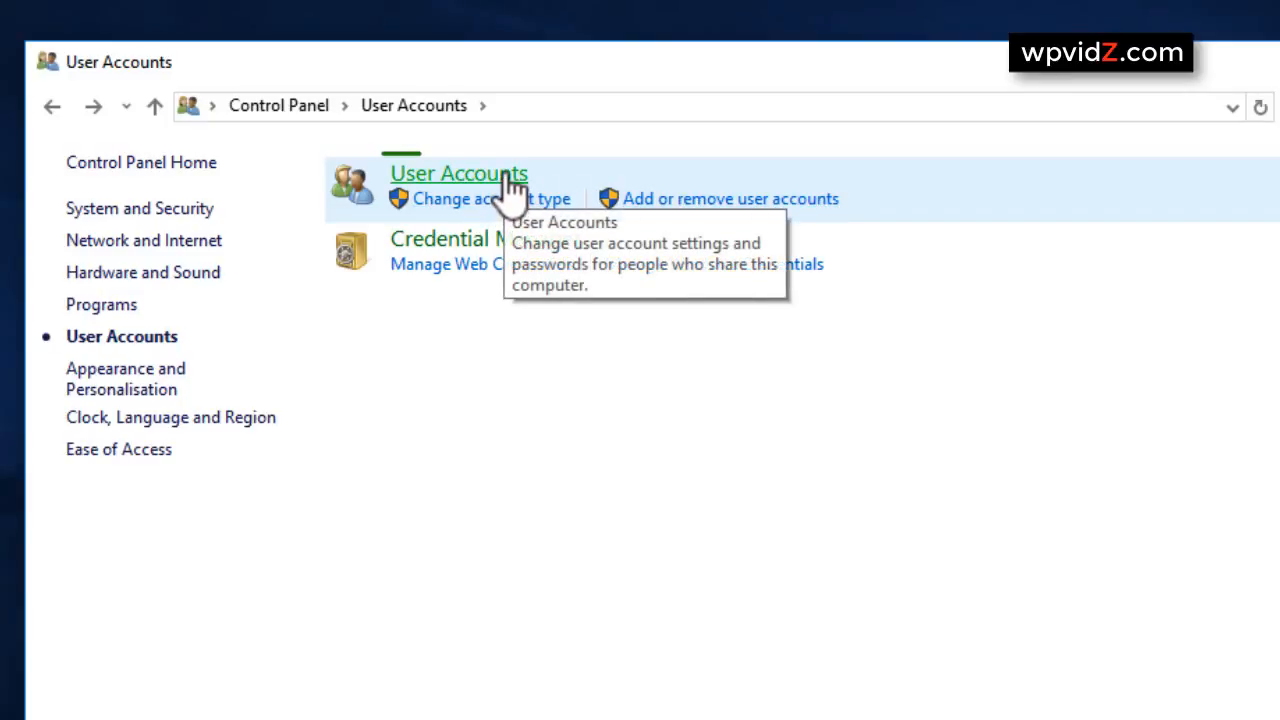
pyautogui.click(458, 172)
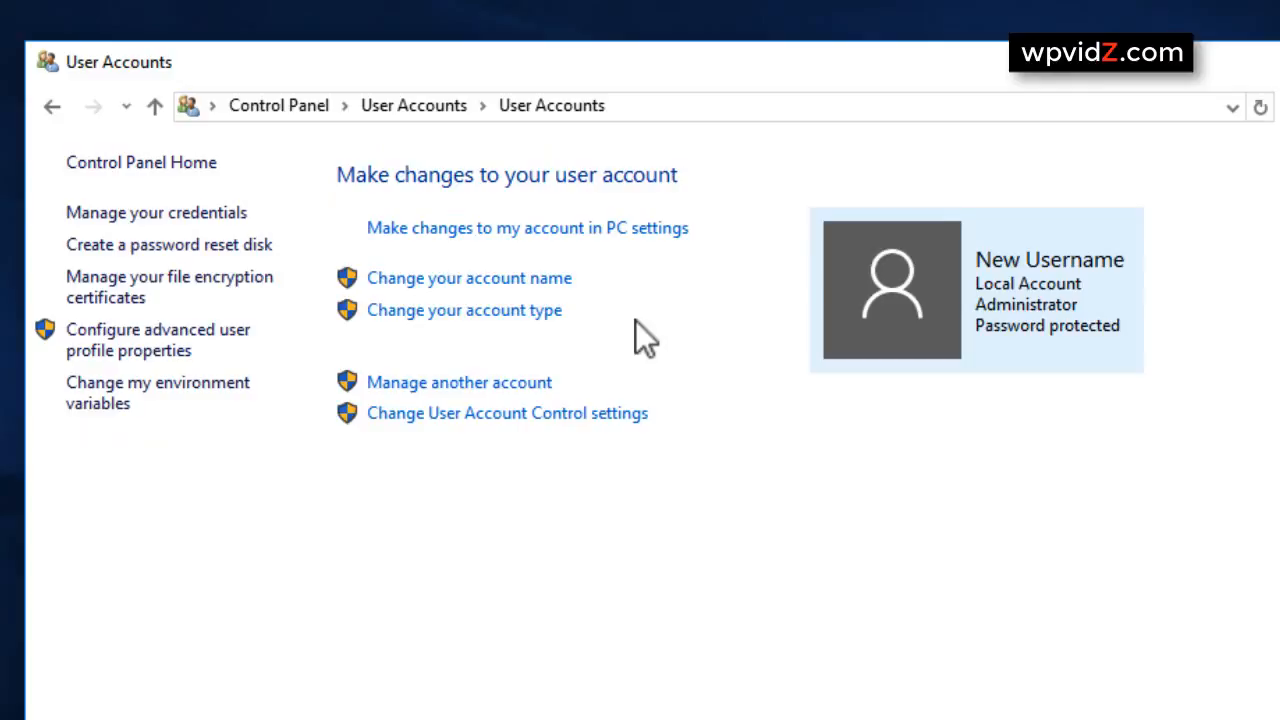
pyautogui.moveTo(320, 490)
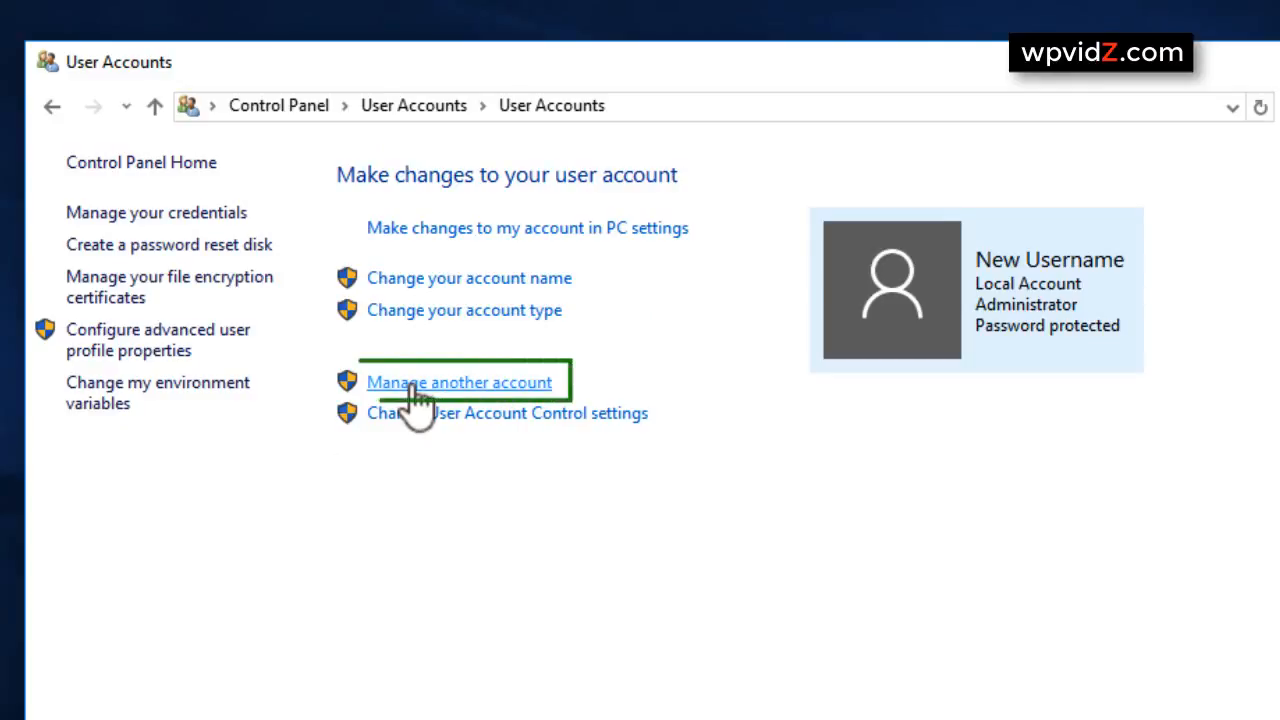
pyautogui.click(460, 382)
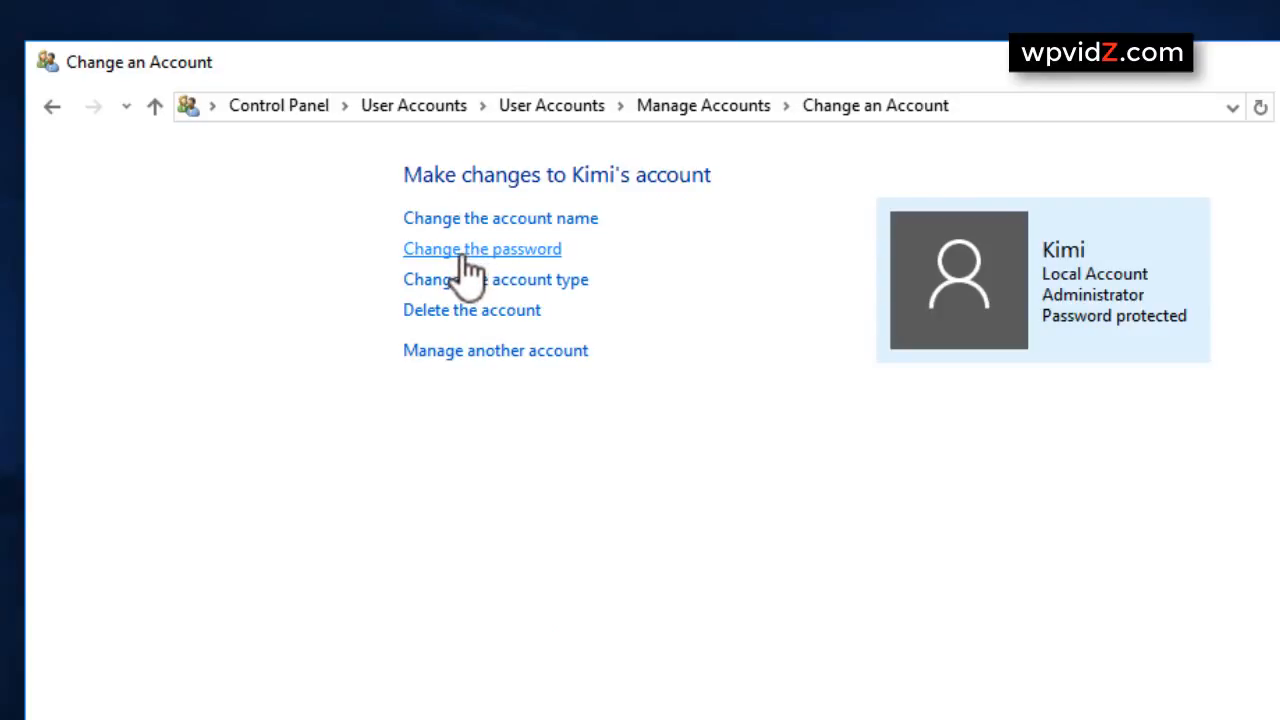
# Replace Kimi's password with a new one and the hint '2' via Change the password.
pyautogui.click(482, 248)
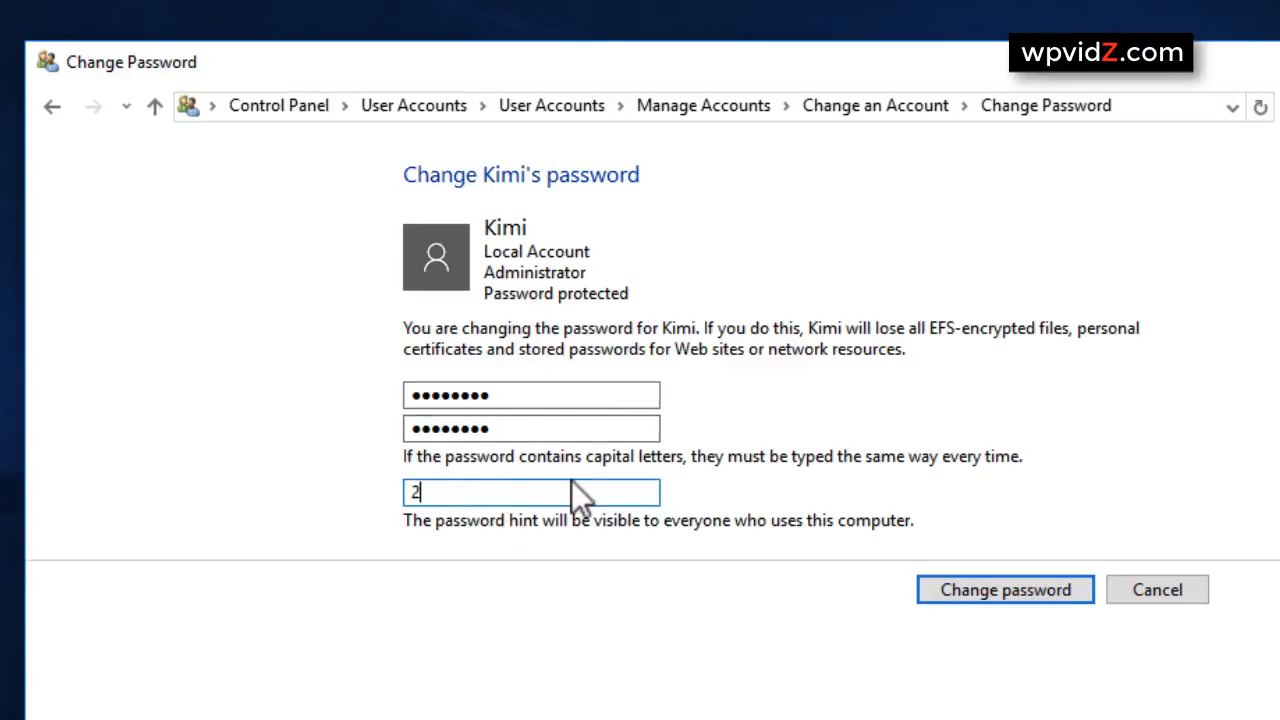
pyautogui.moveTo(1004, 588)
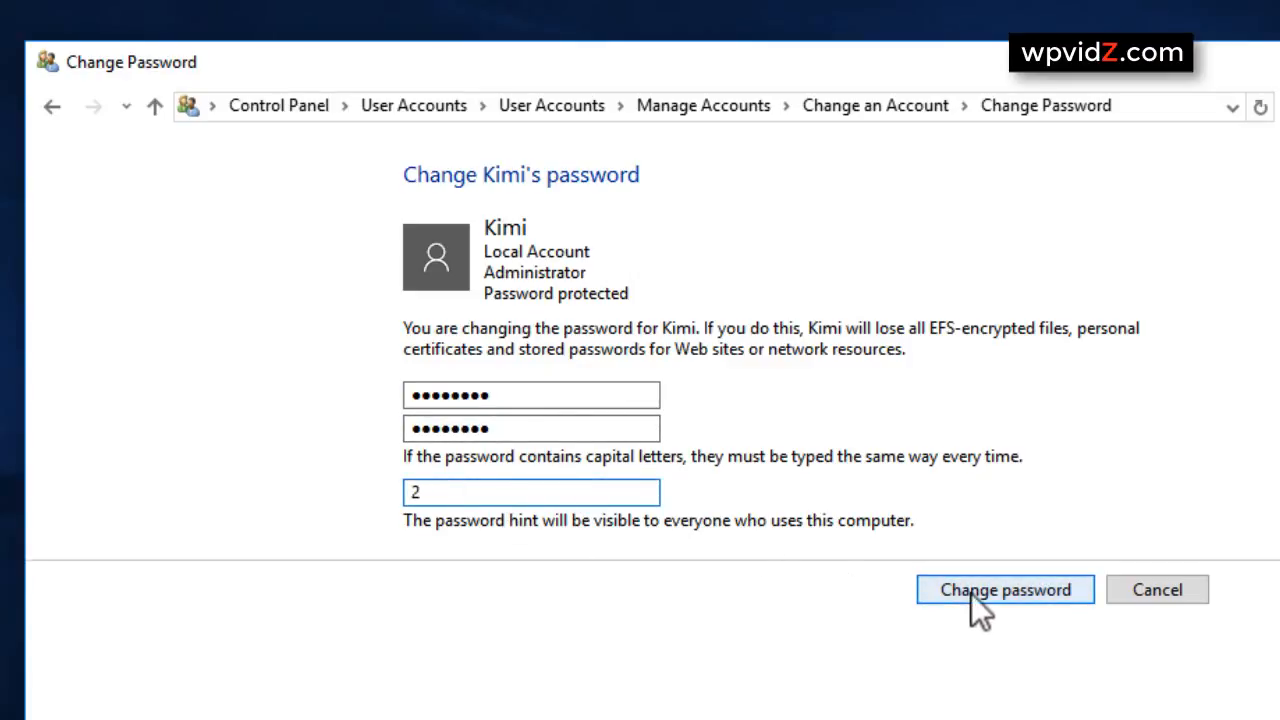
pyautogui.click(1004, 588)
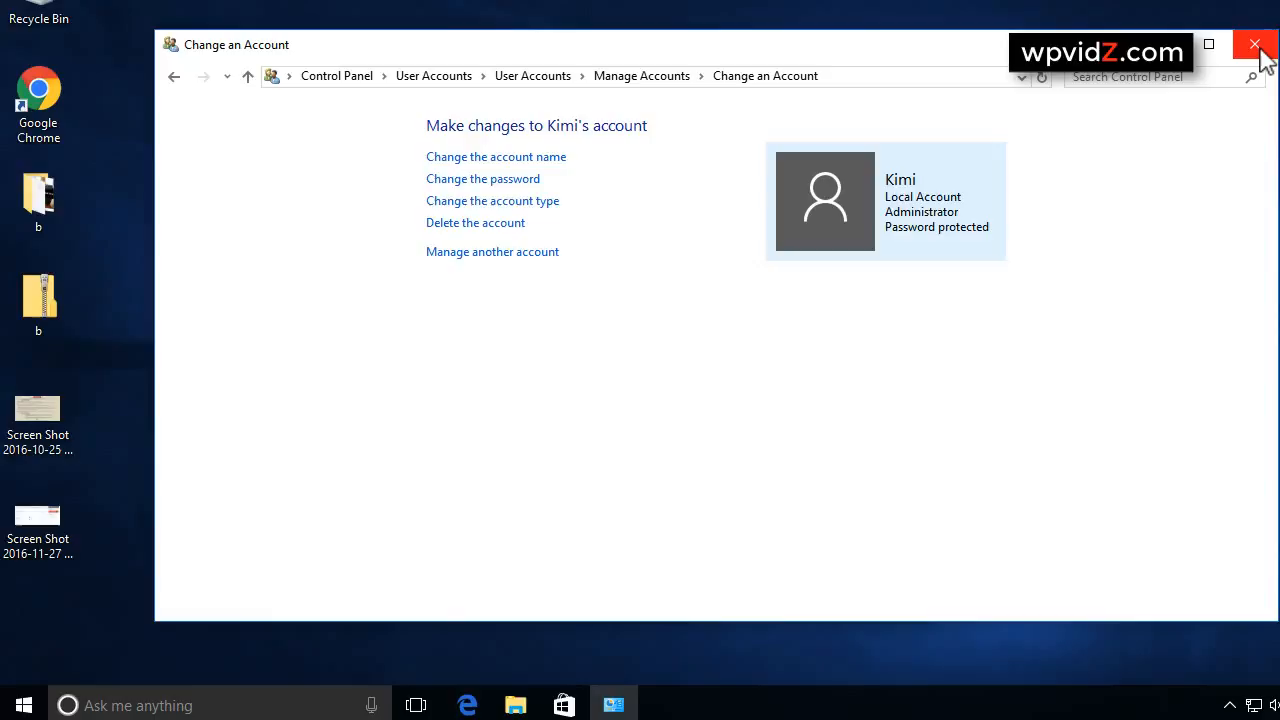
# Close Control Panel, sign out, and sign back in as Kimi with the new password.
pyautogui.click(1256, 44)
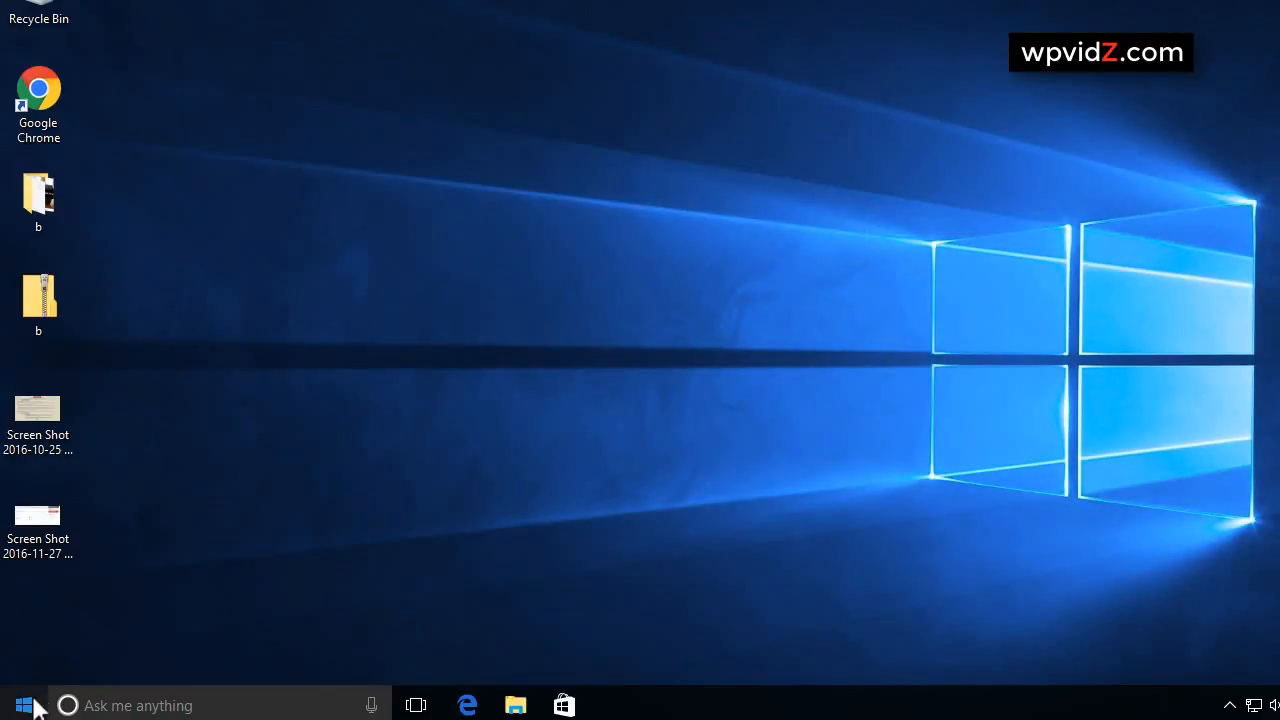
pyautogui.rightClick(24, 704)
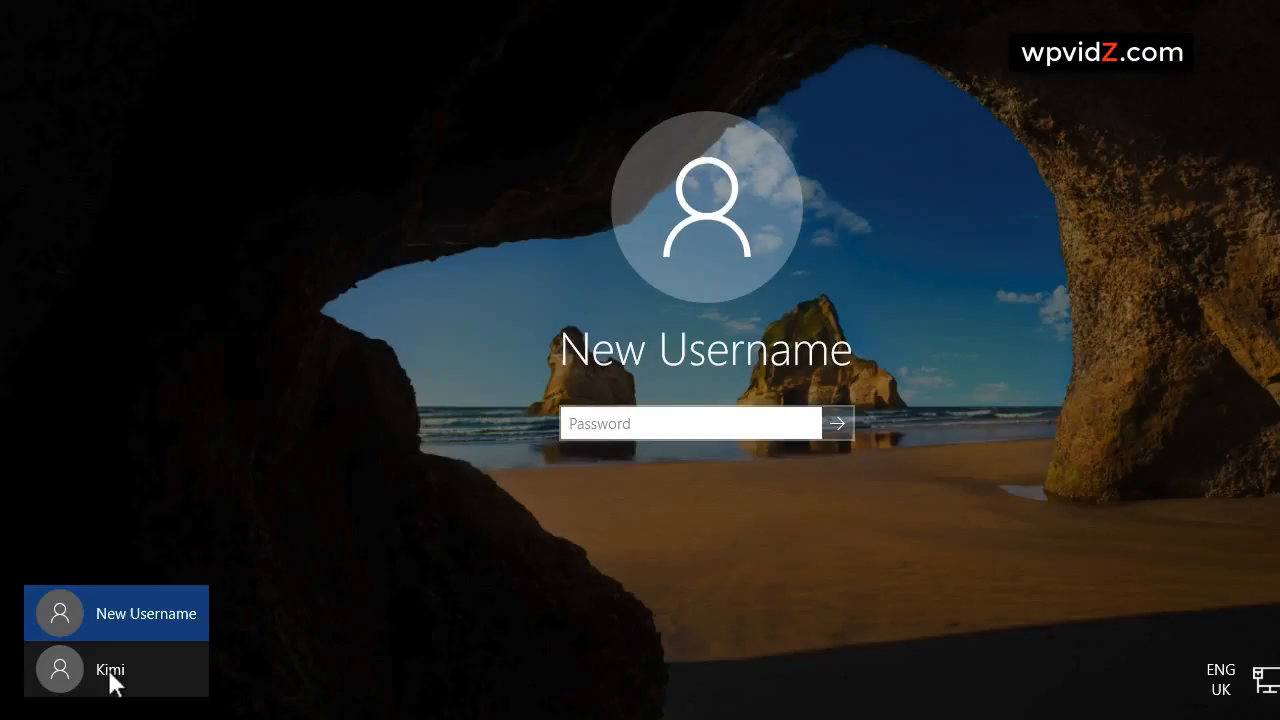
pyautogui.click(110, 668)
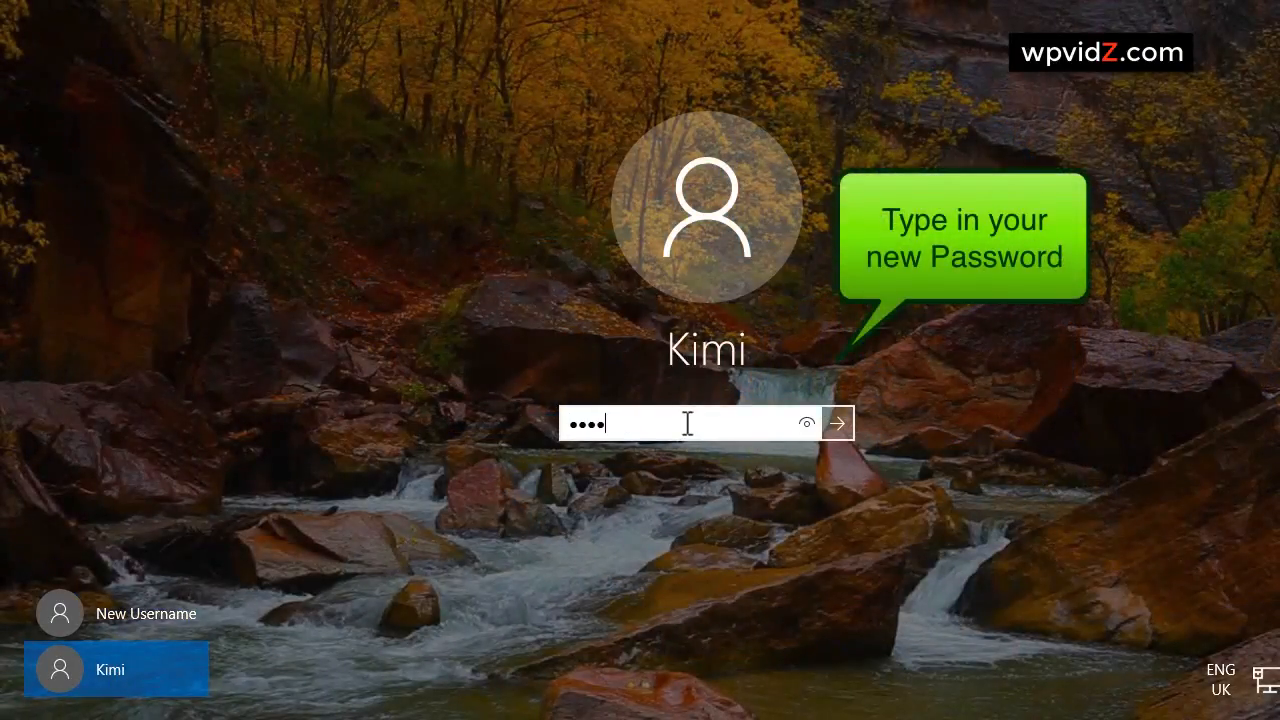
pyautogui.write('••••')
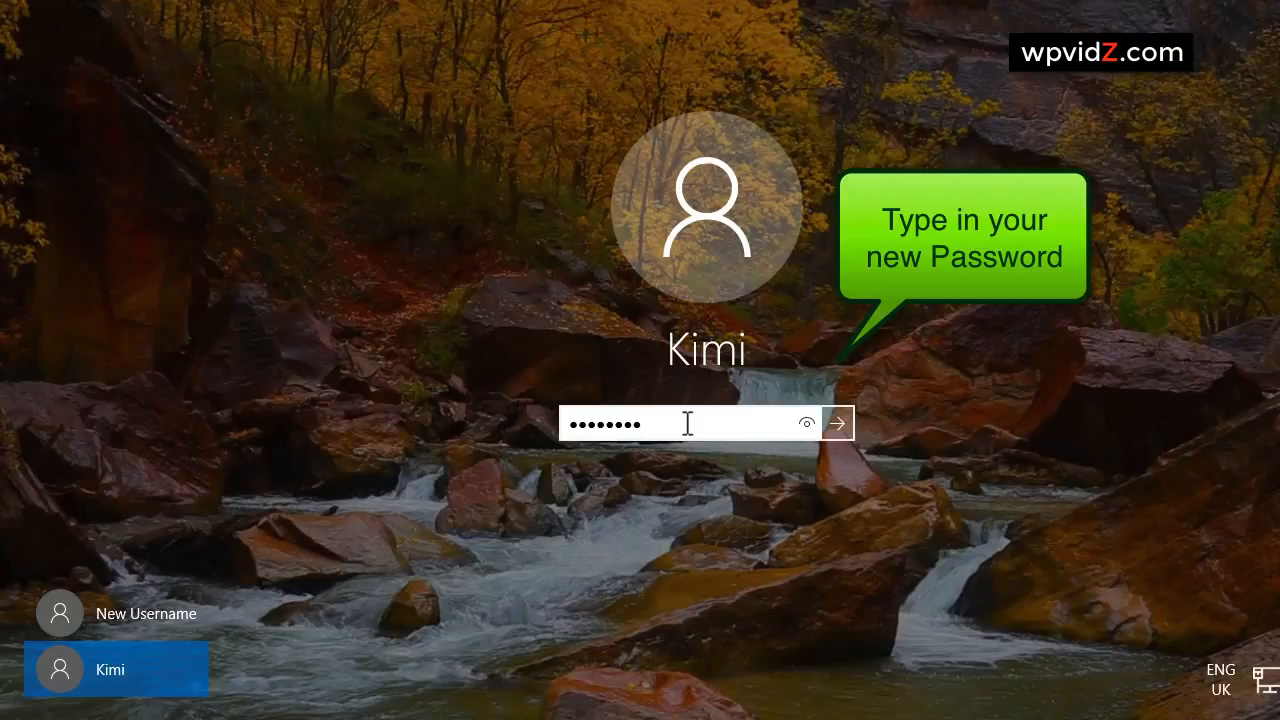
pyautogui.click(836, 422)
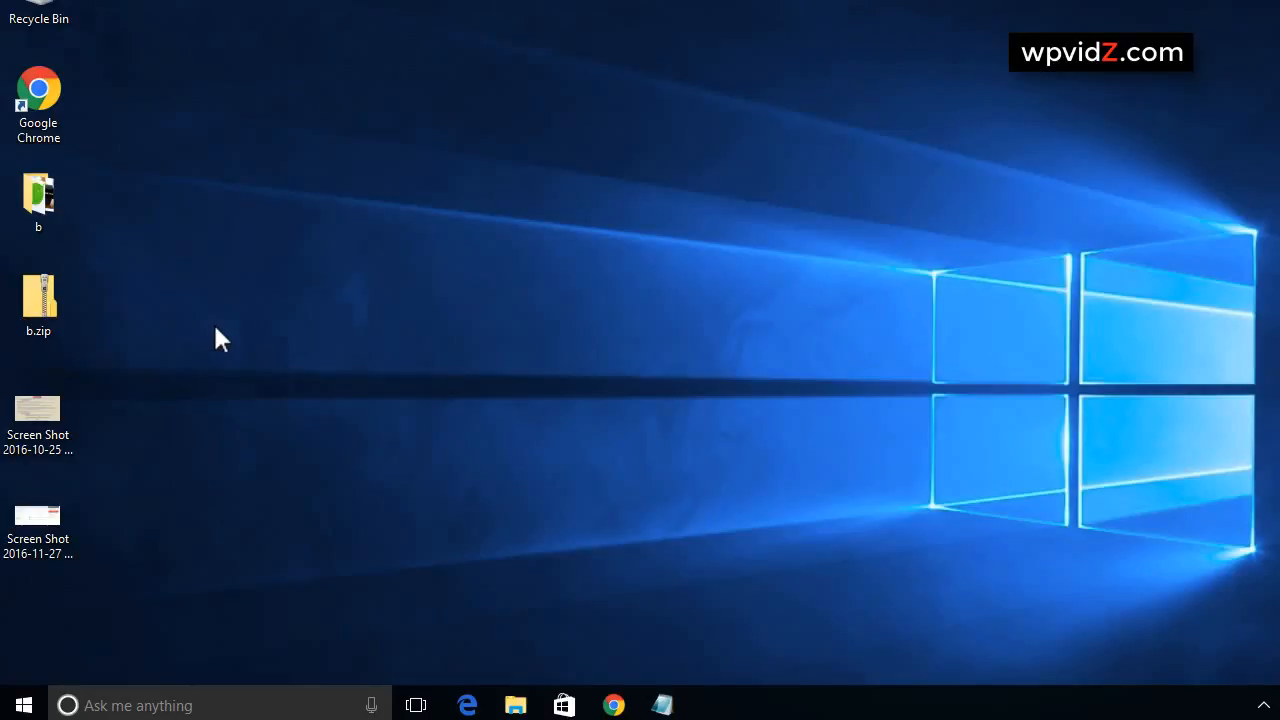
pyautogui.moveTo(318, 414)
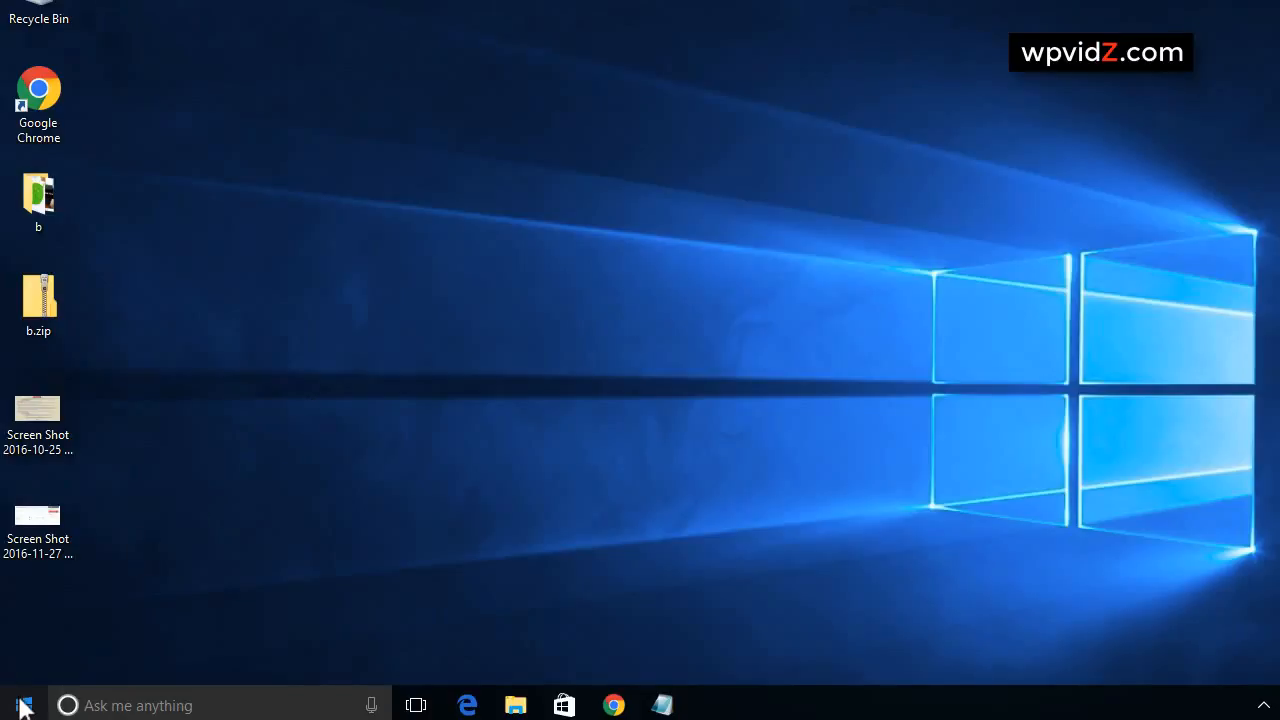
# Navigate from Start to Settings > Accounts > Family & other people, listing the New Username administrator.
pyautogui.click(20, 704)
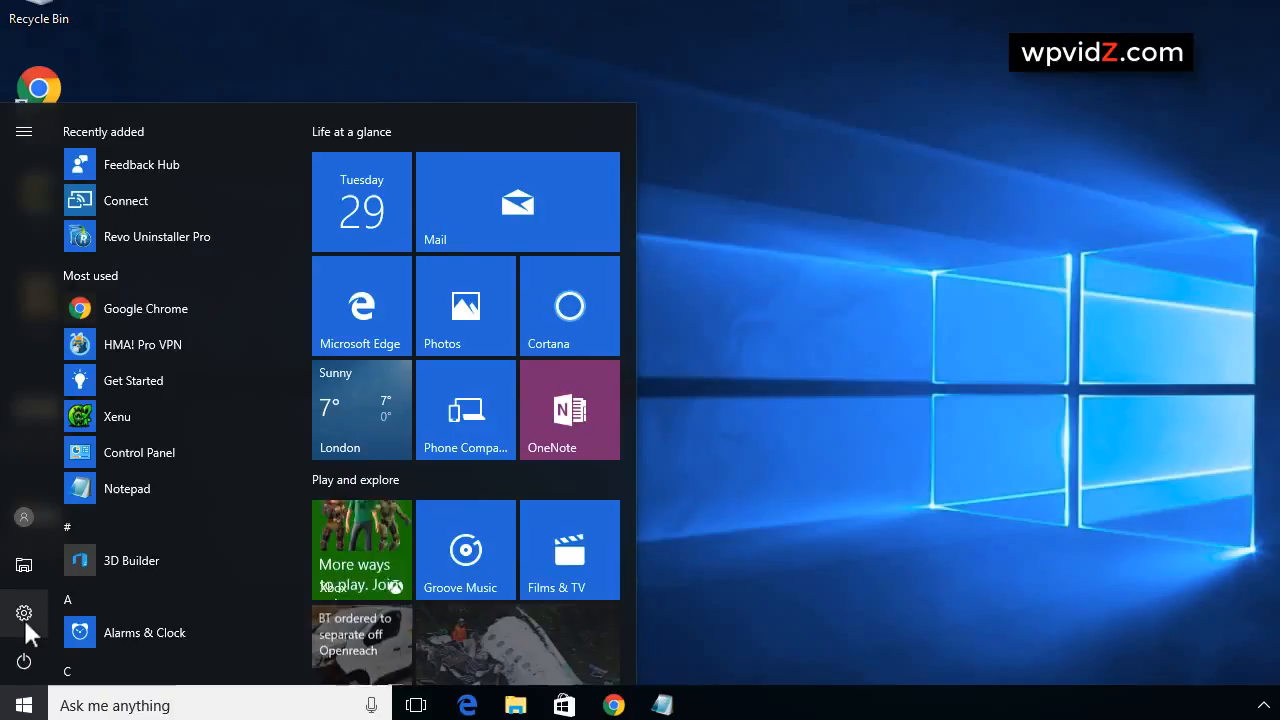
pyautogui.click(24, 612)
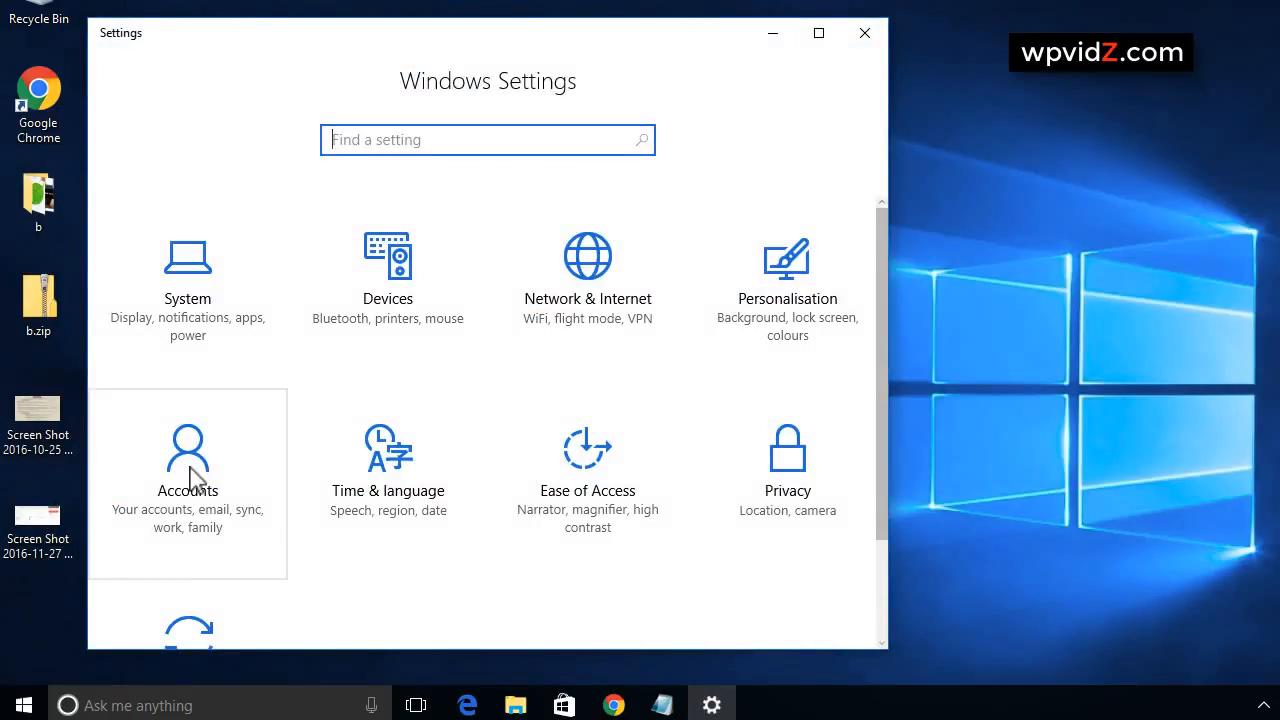
pyautogui.click(188, 460)
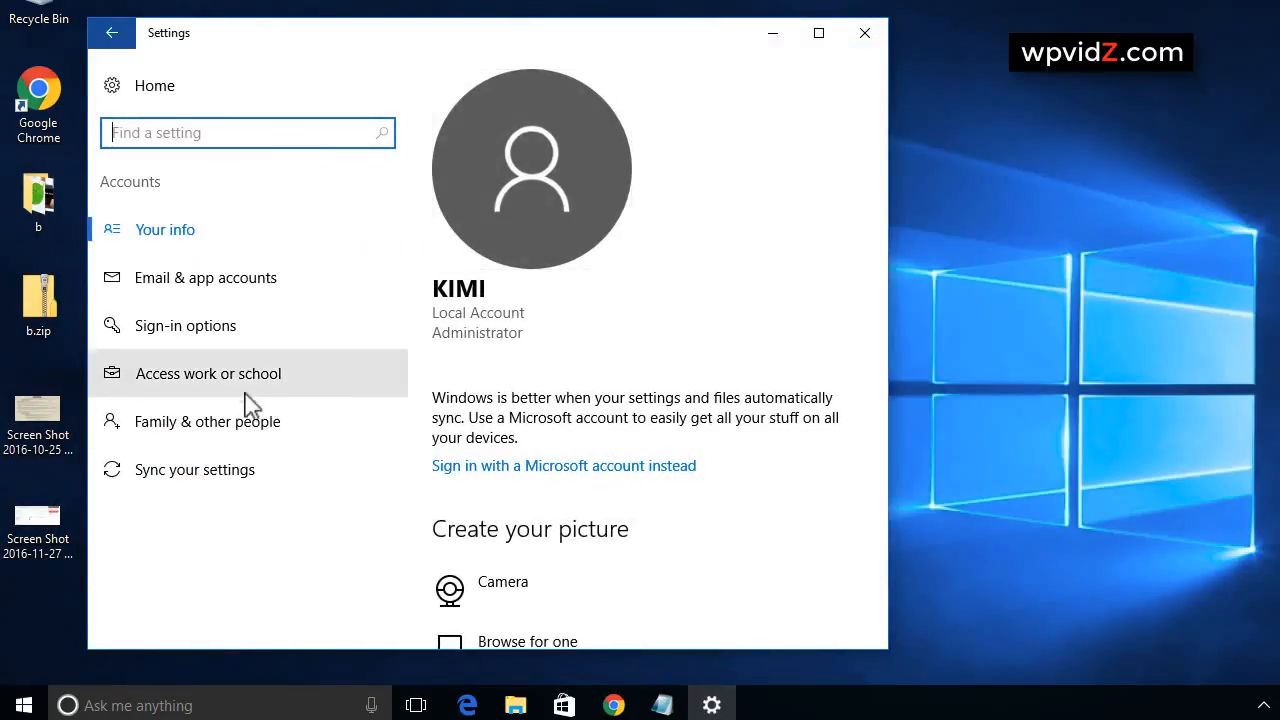
pyautogui.click(208, 420)
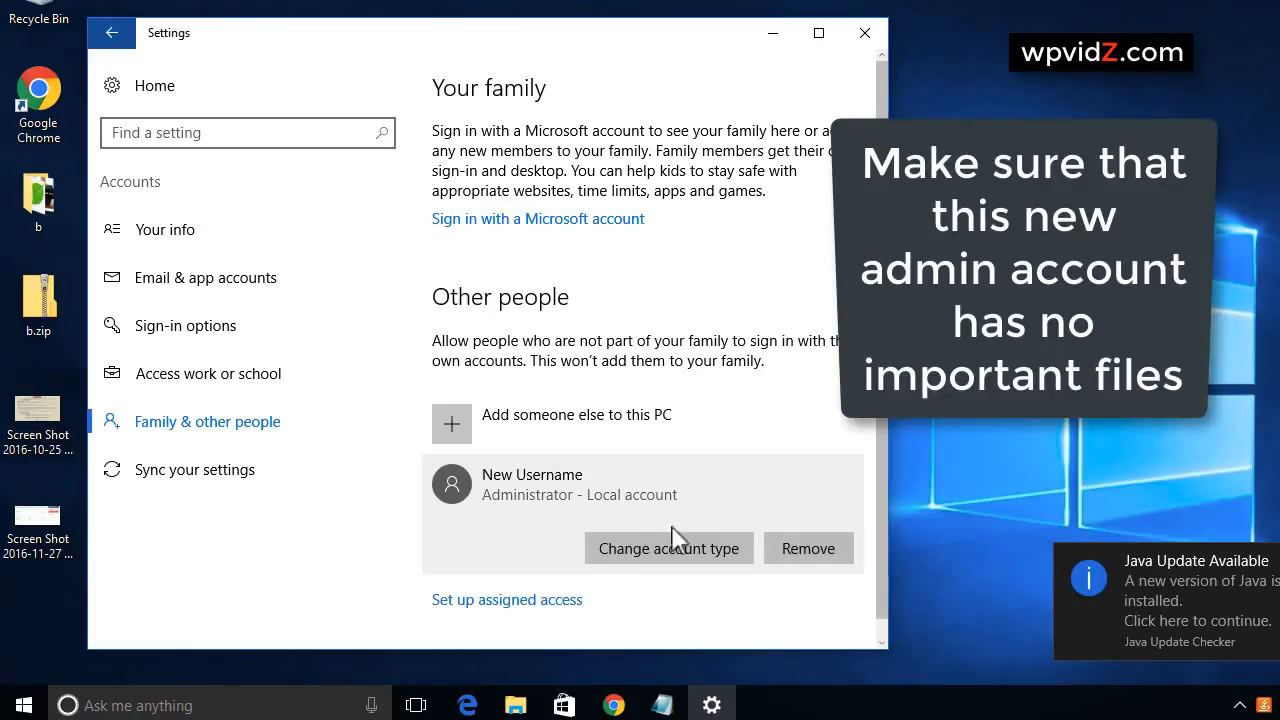
# Remove the New Username account and confirm deleting its data, leaving no other people listed.
pyautogui.click(808, 548)
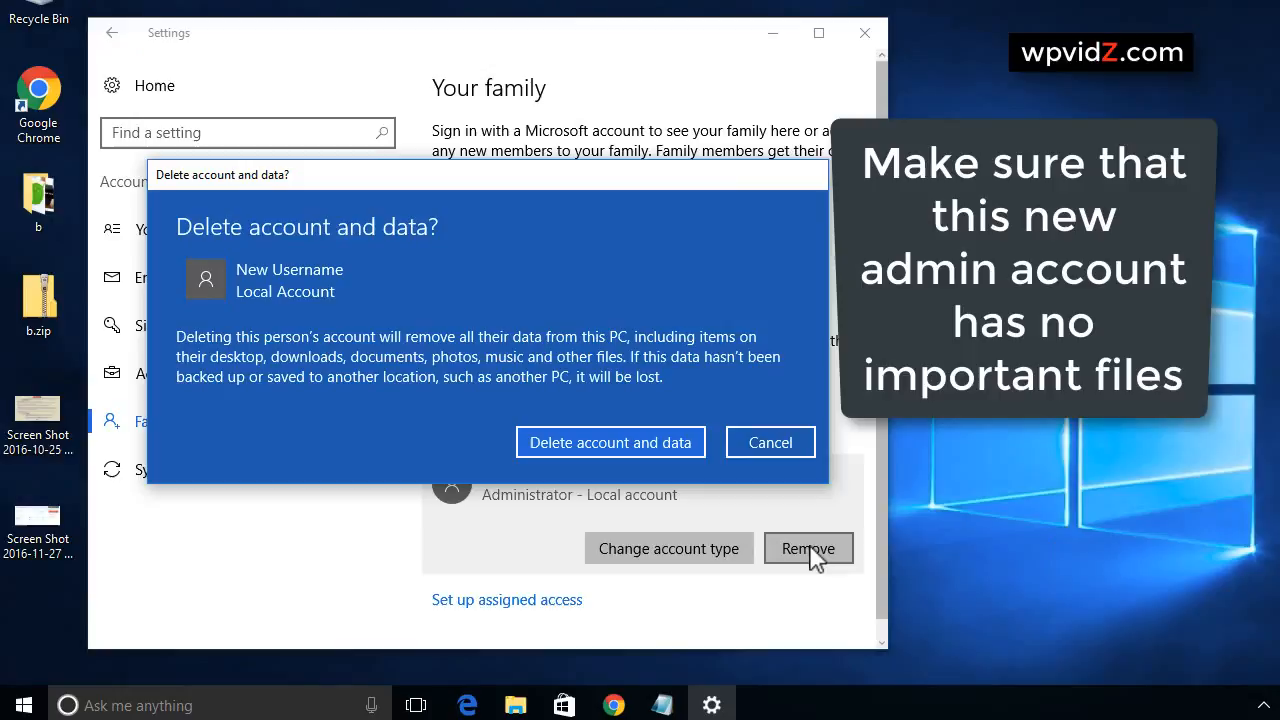
pyautogui.moveTo(608, 336)
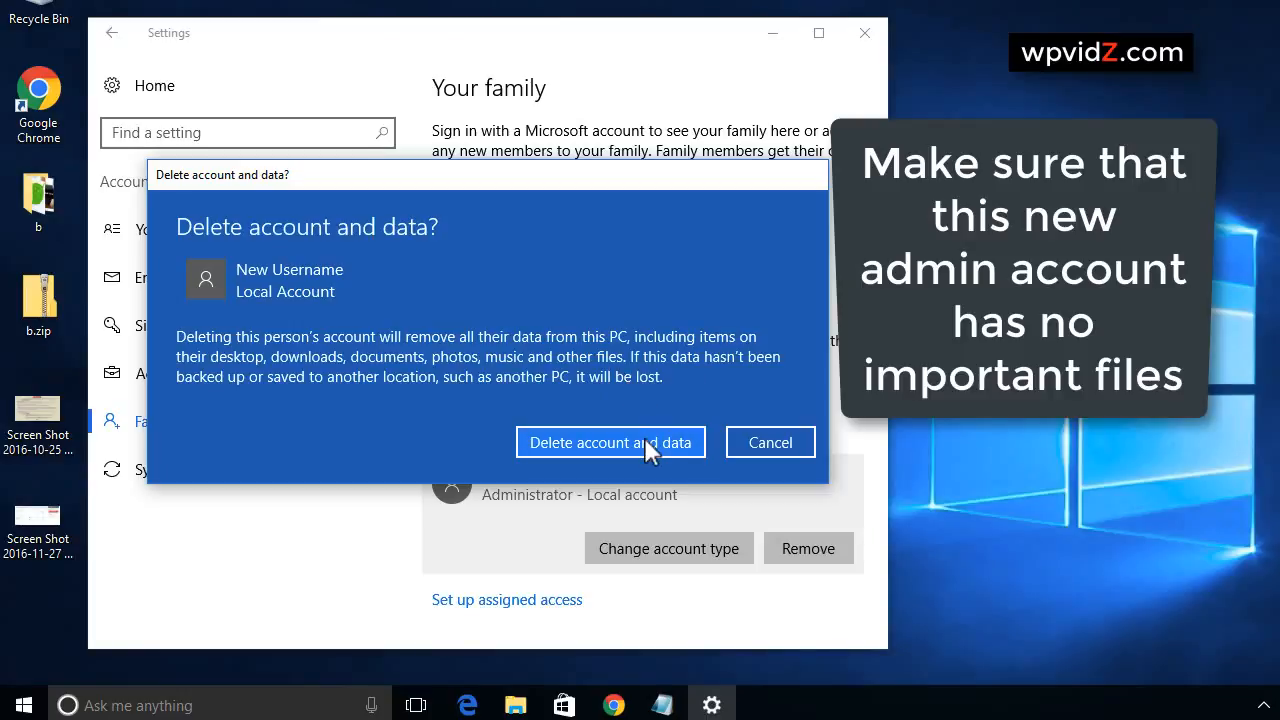
pyautogui.click(610, 442)
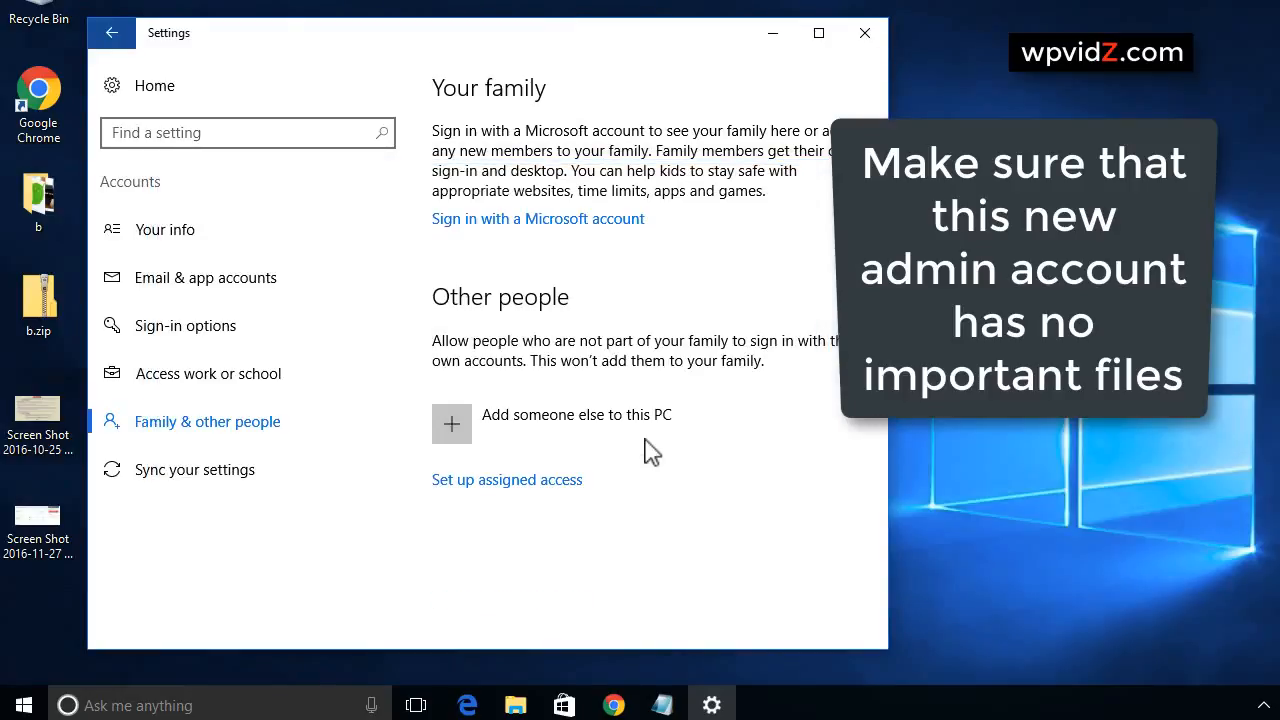